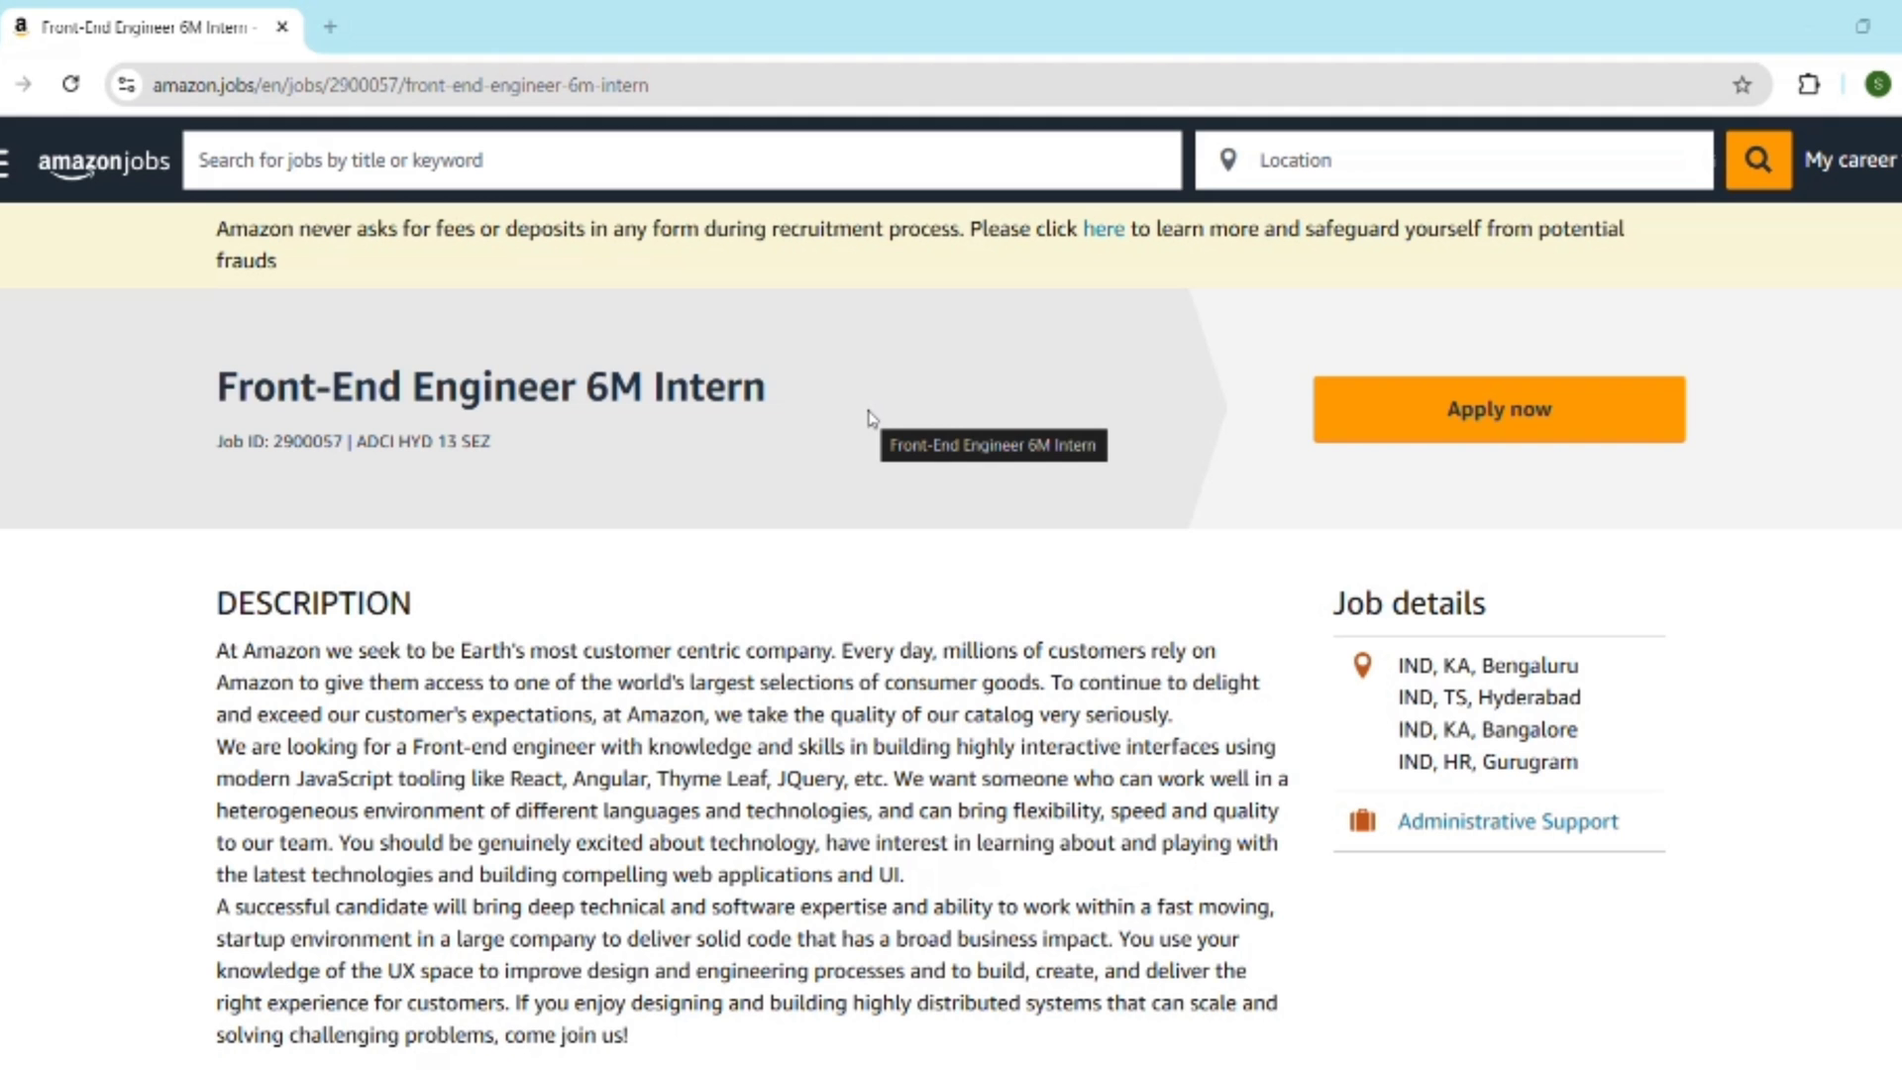
{"action": "mouse_move", "coordinate": [850, 582]}
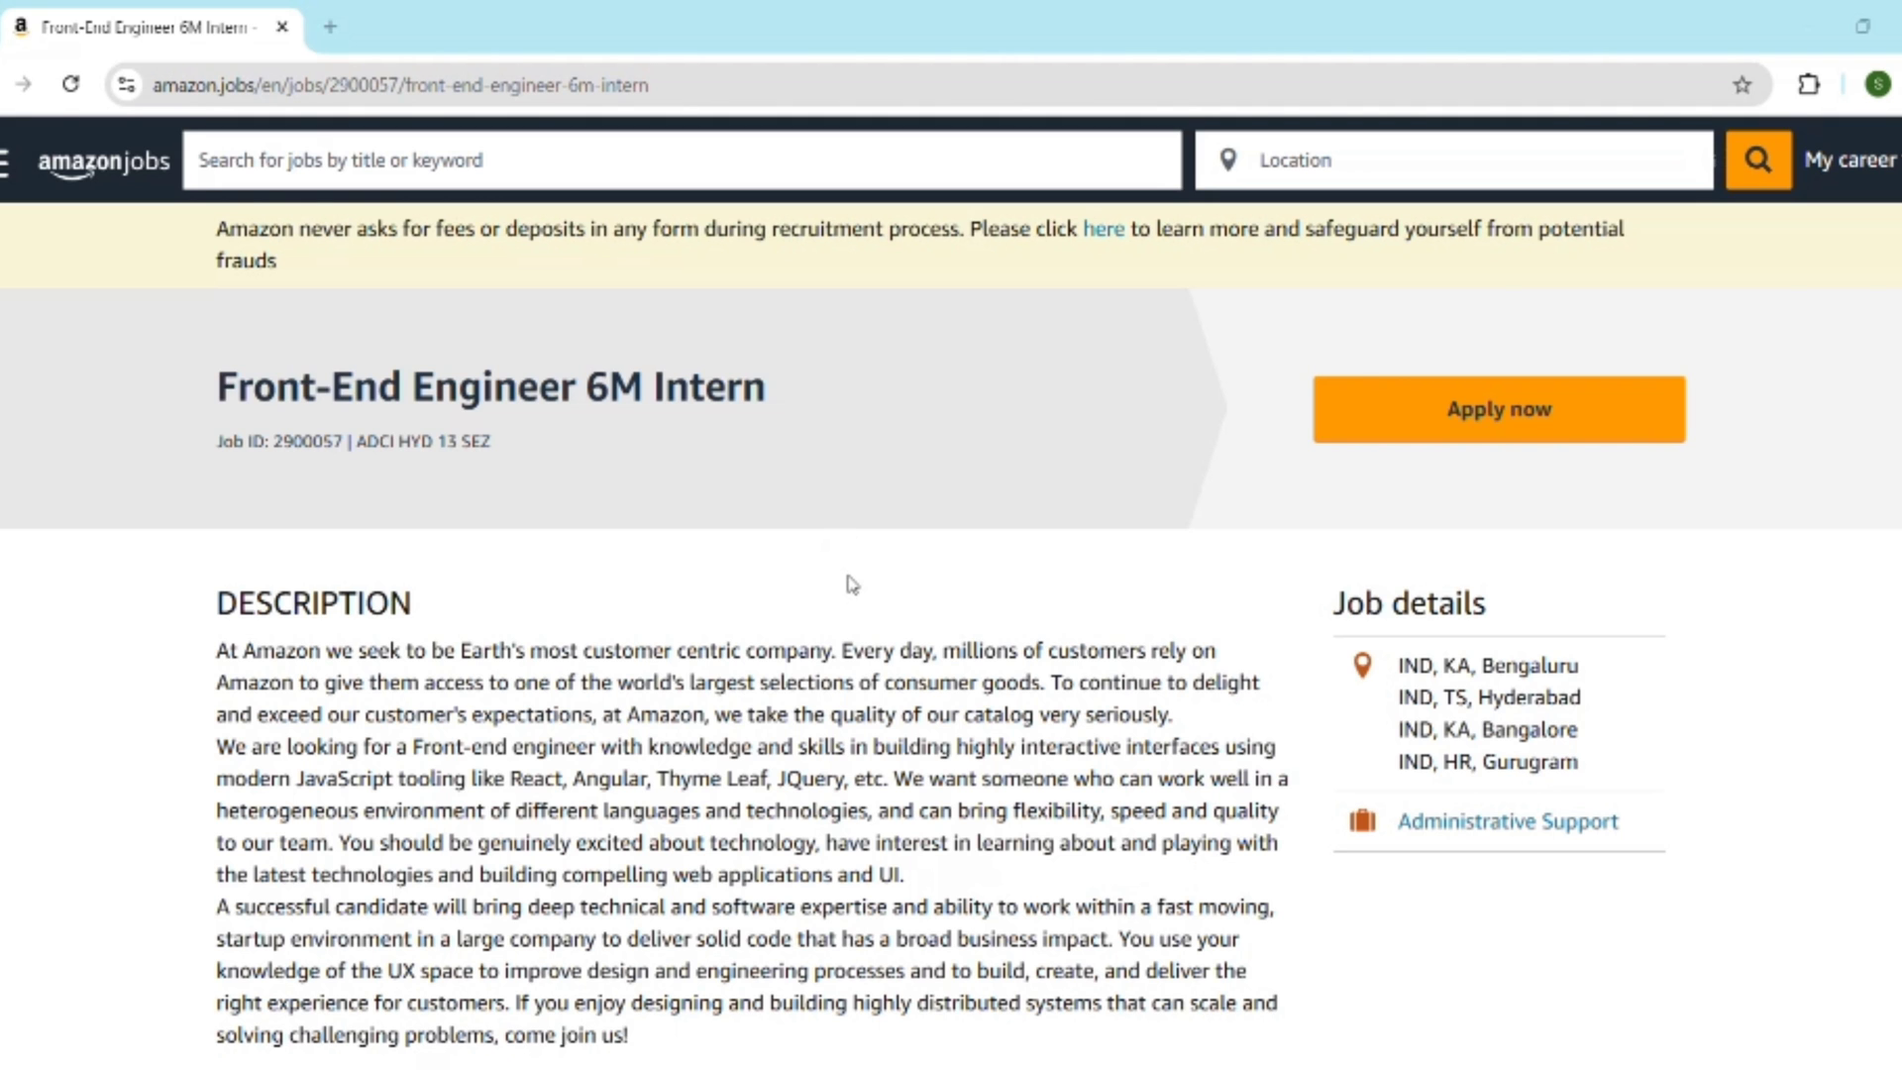
{"action": "mouse_move", "coordinate": [883, 565]}
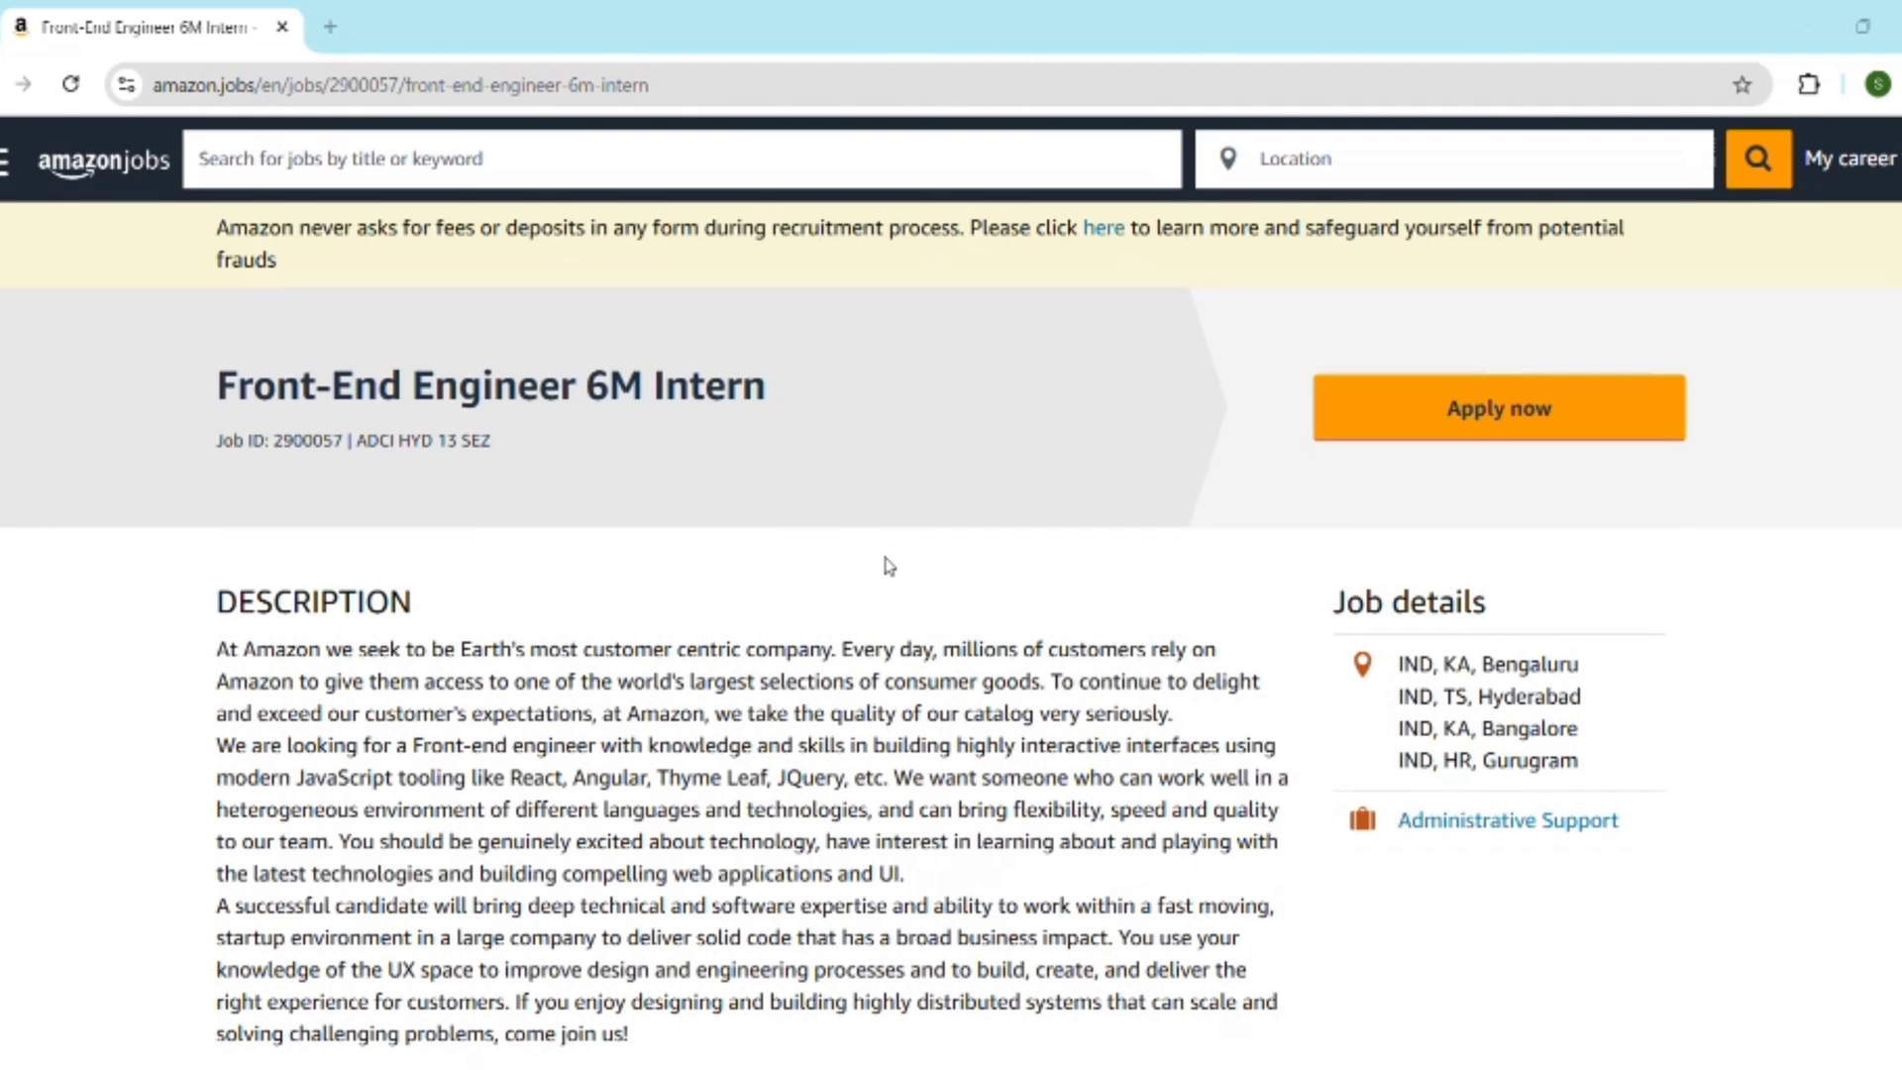
{"action": "scroll", "scroll_direction": "down", "scroll_amount": 3}
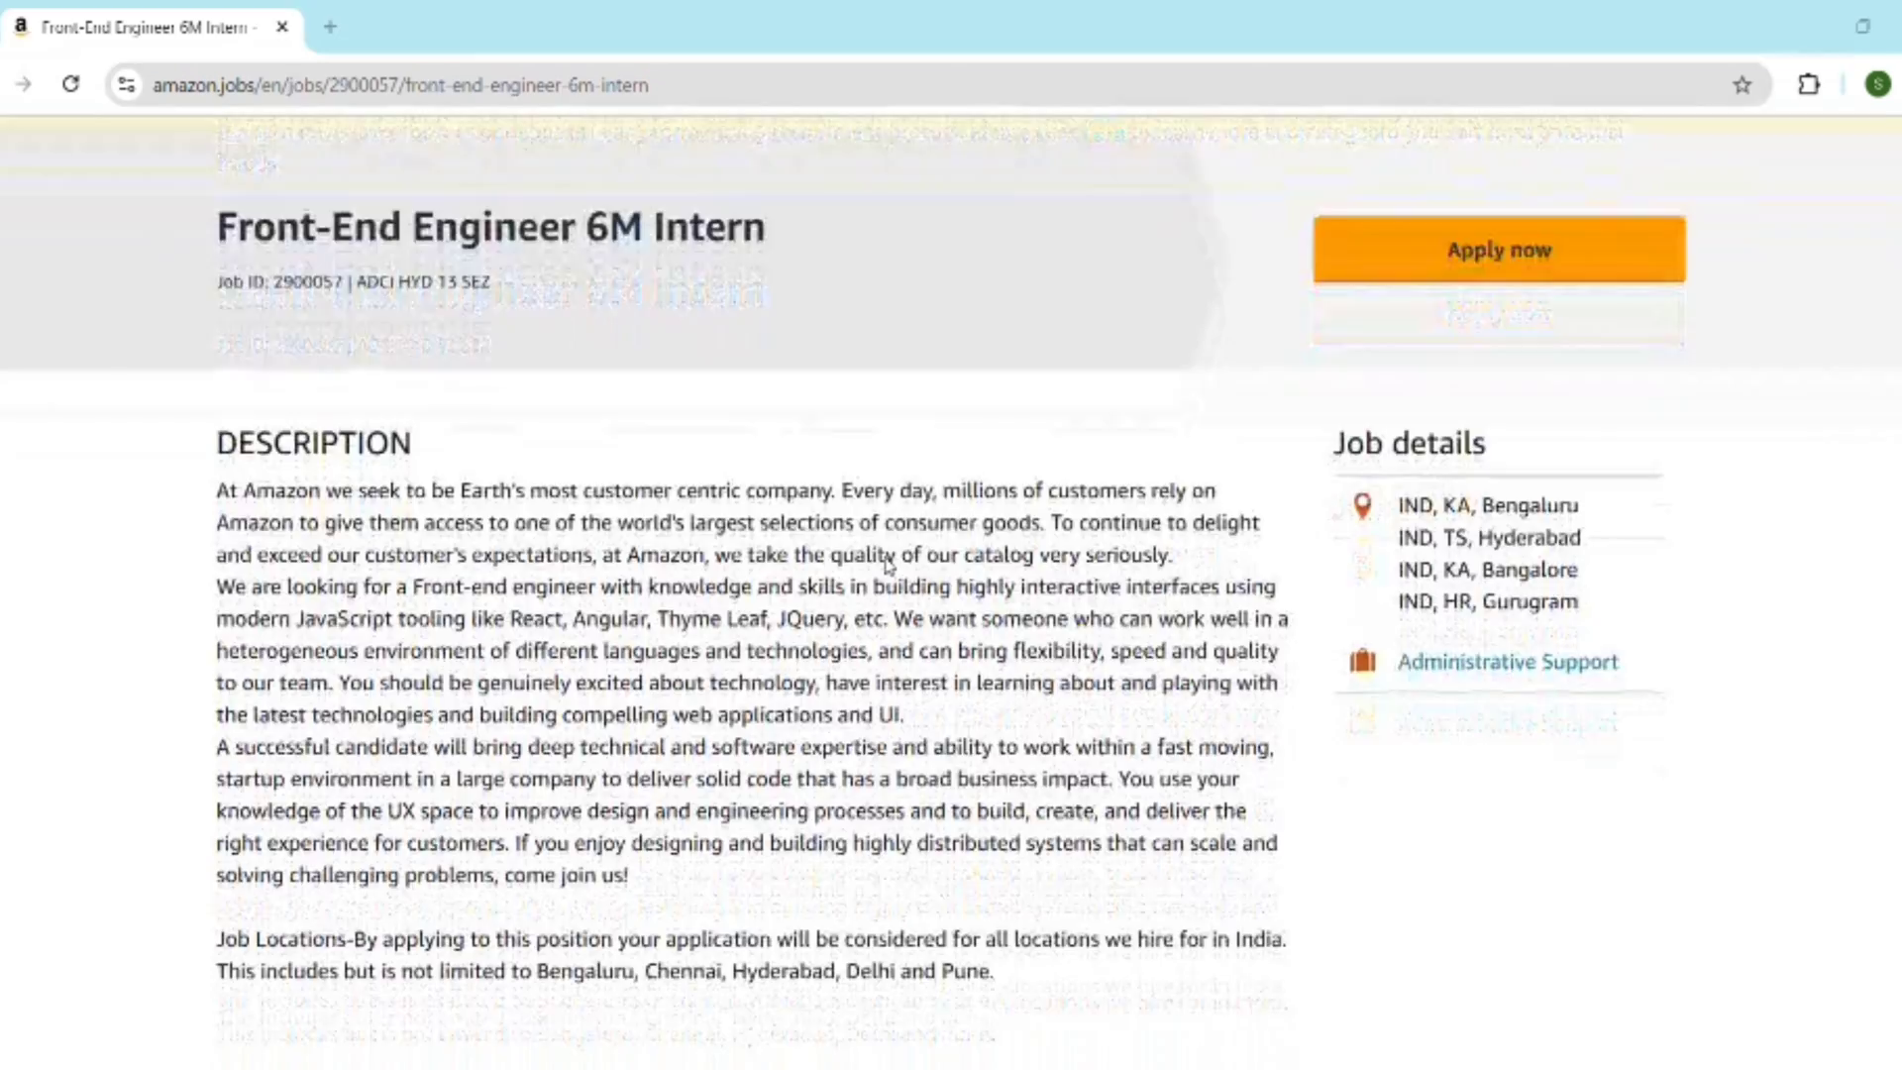
{"action": "scroll", "scroll_direction": "down", "scroll_amount": 3}
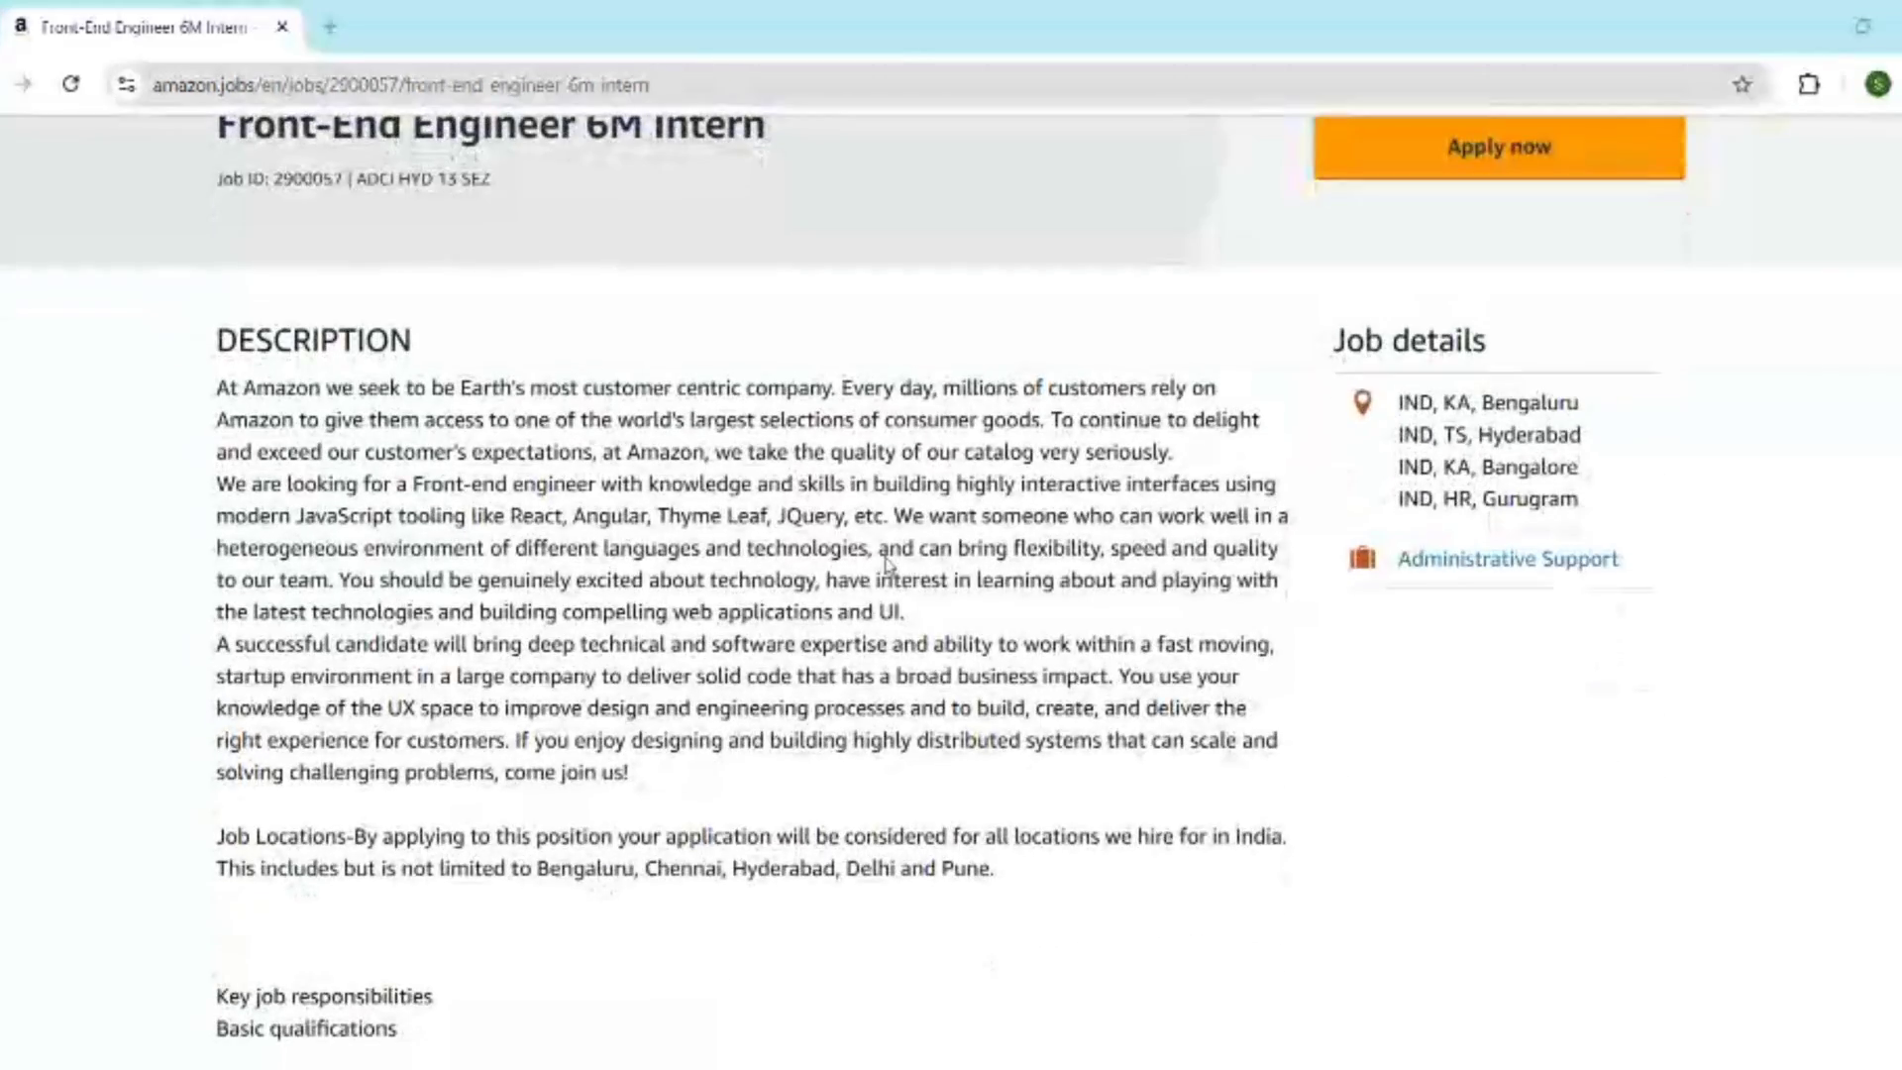
{"action": "scroll", "scroll_direction": "down", "scroll_amount": 3}
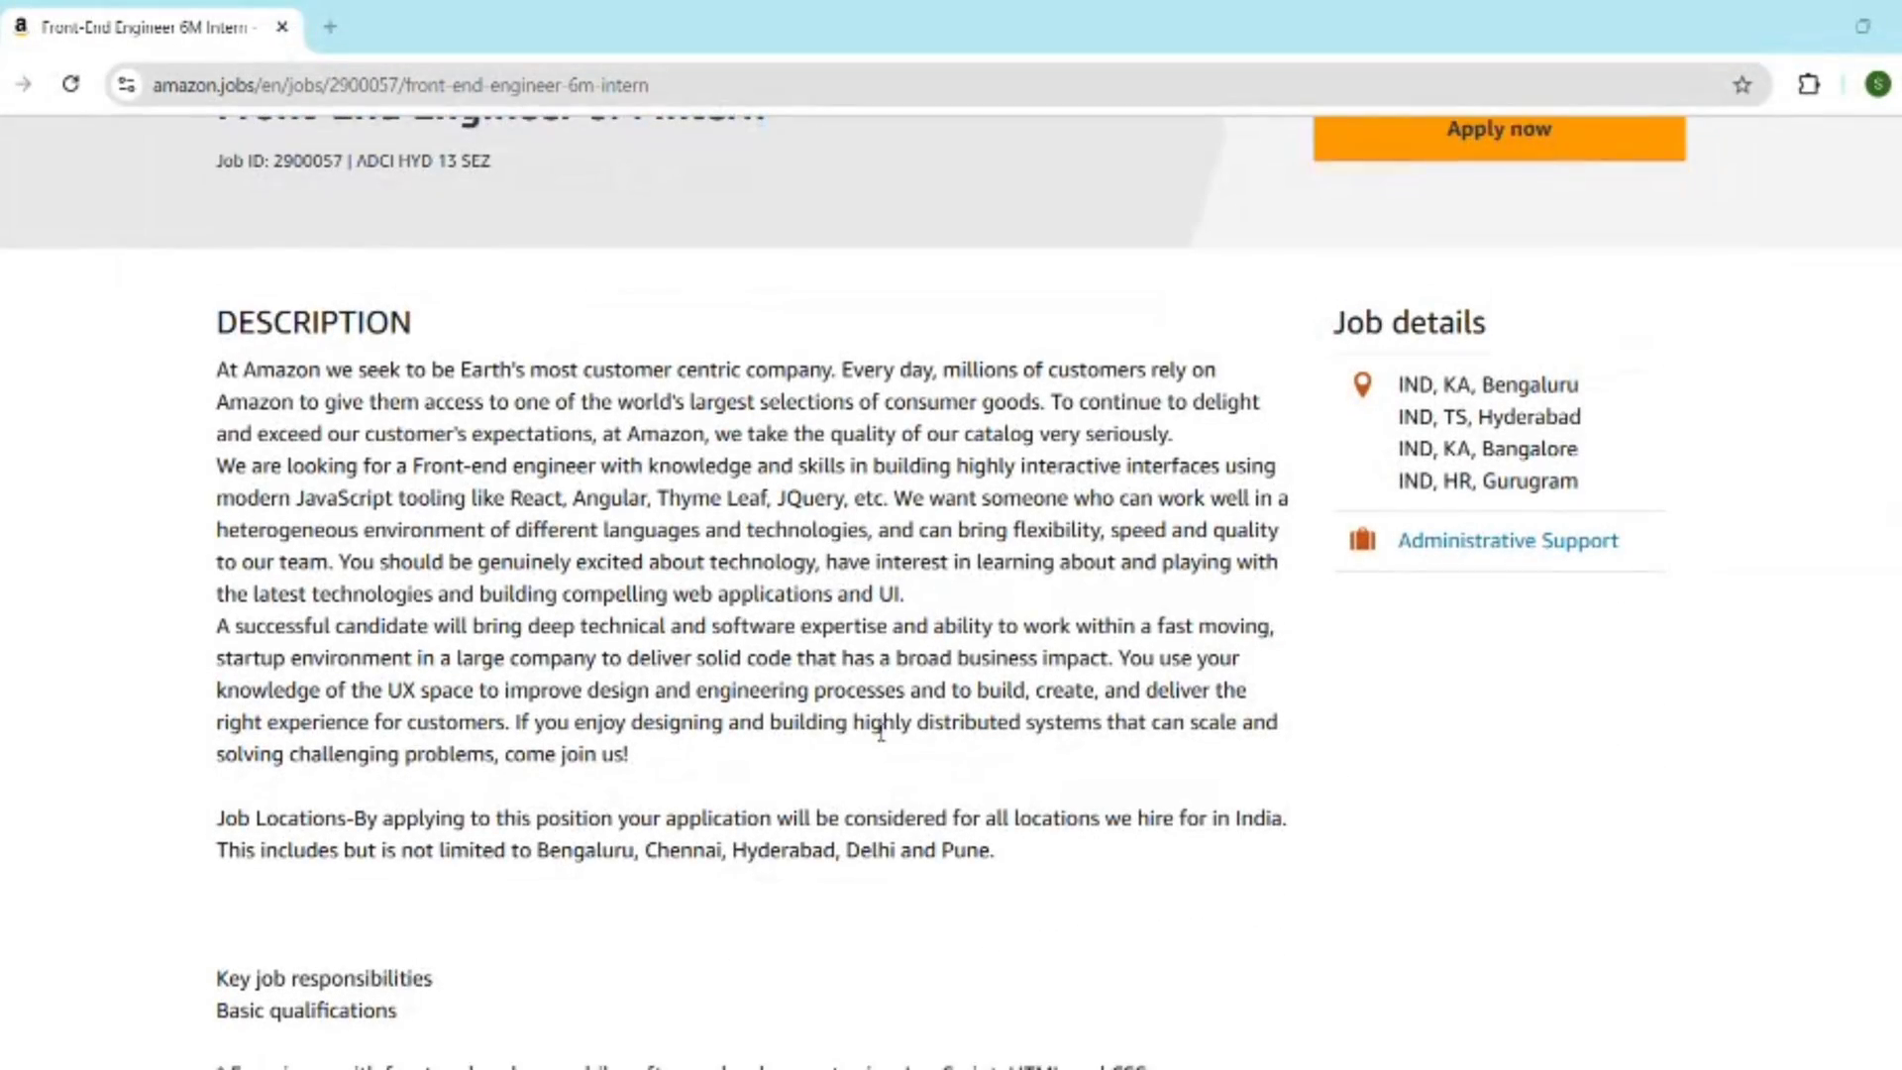
{"action": "scroll", "scroll_direction": "down", "scroll_amount": 3}
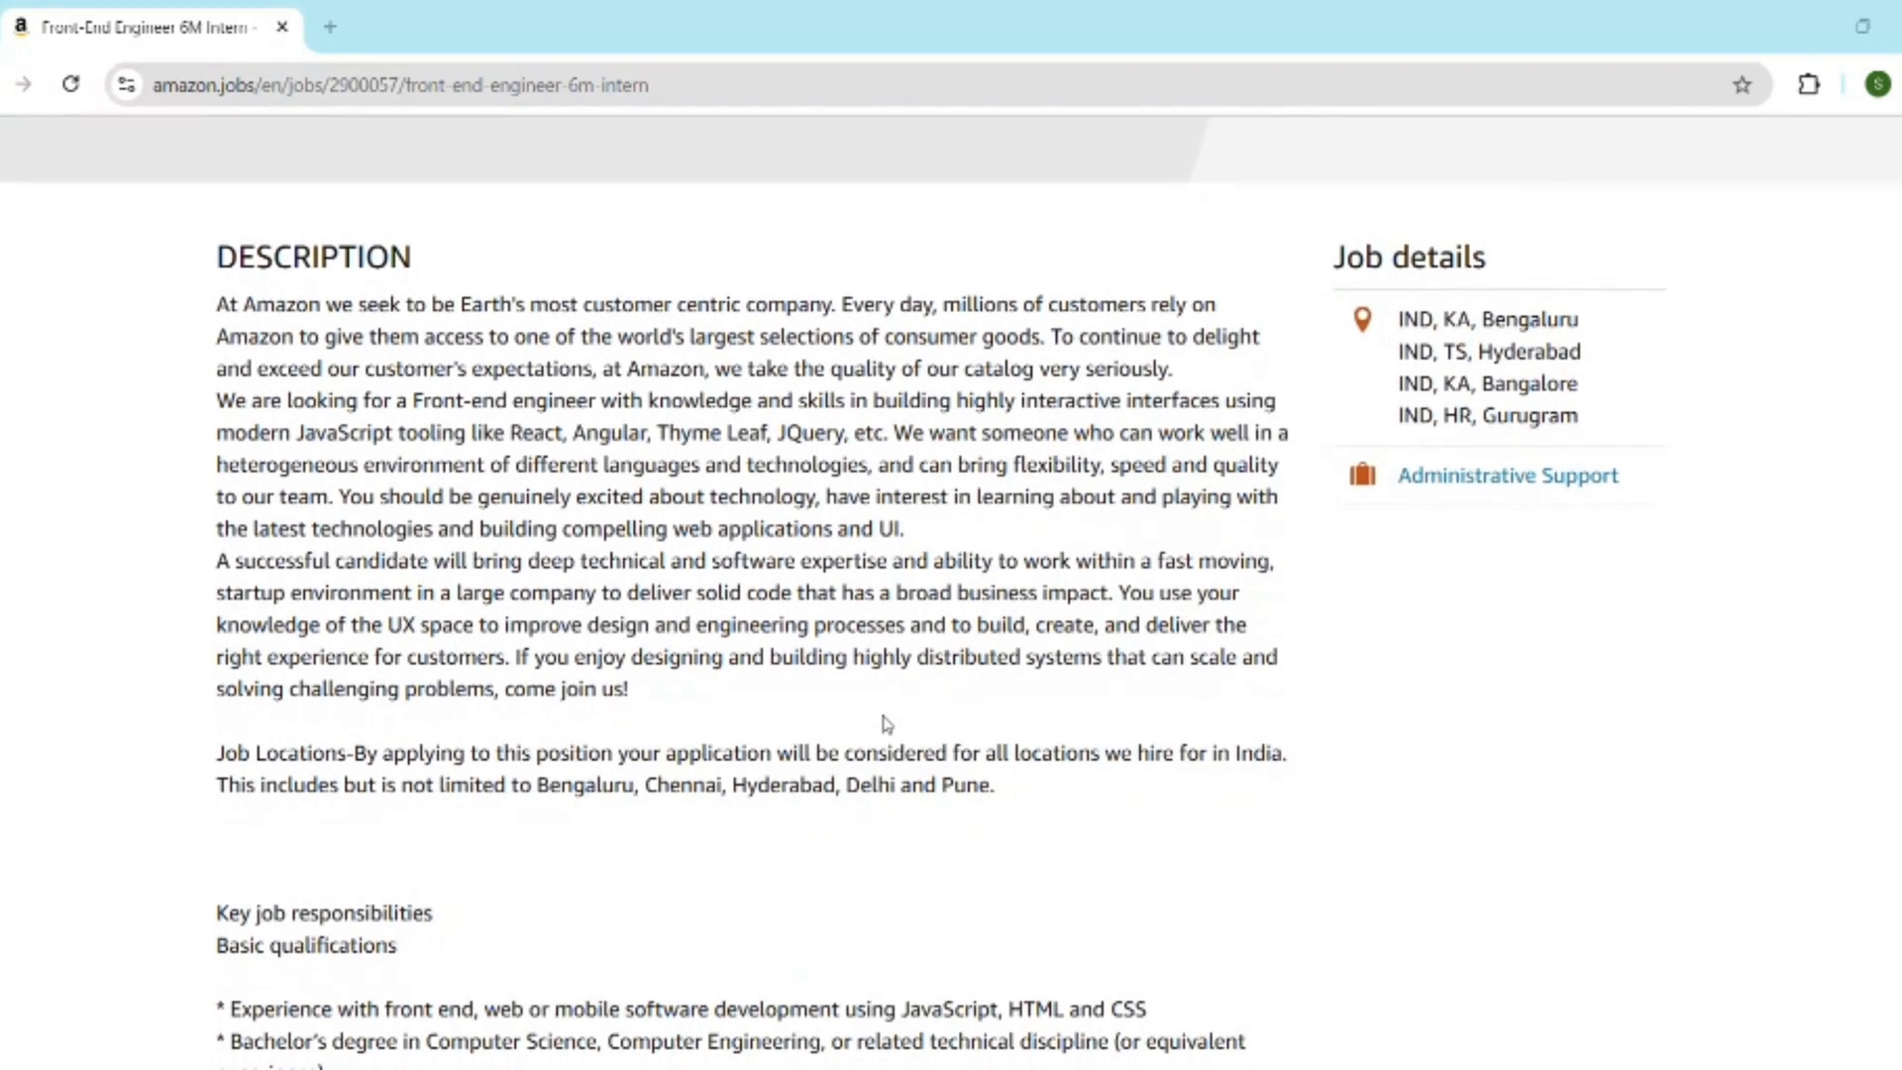
{"action": "scroll", "scroll_direction": "down", "scroll_amount": 3}
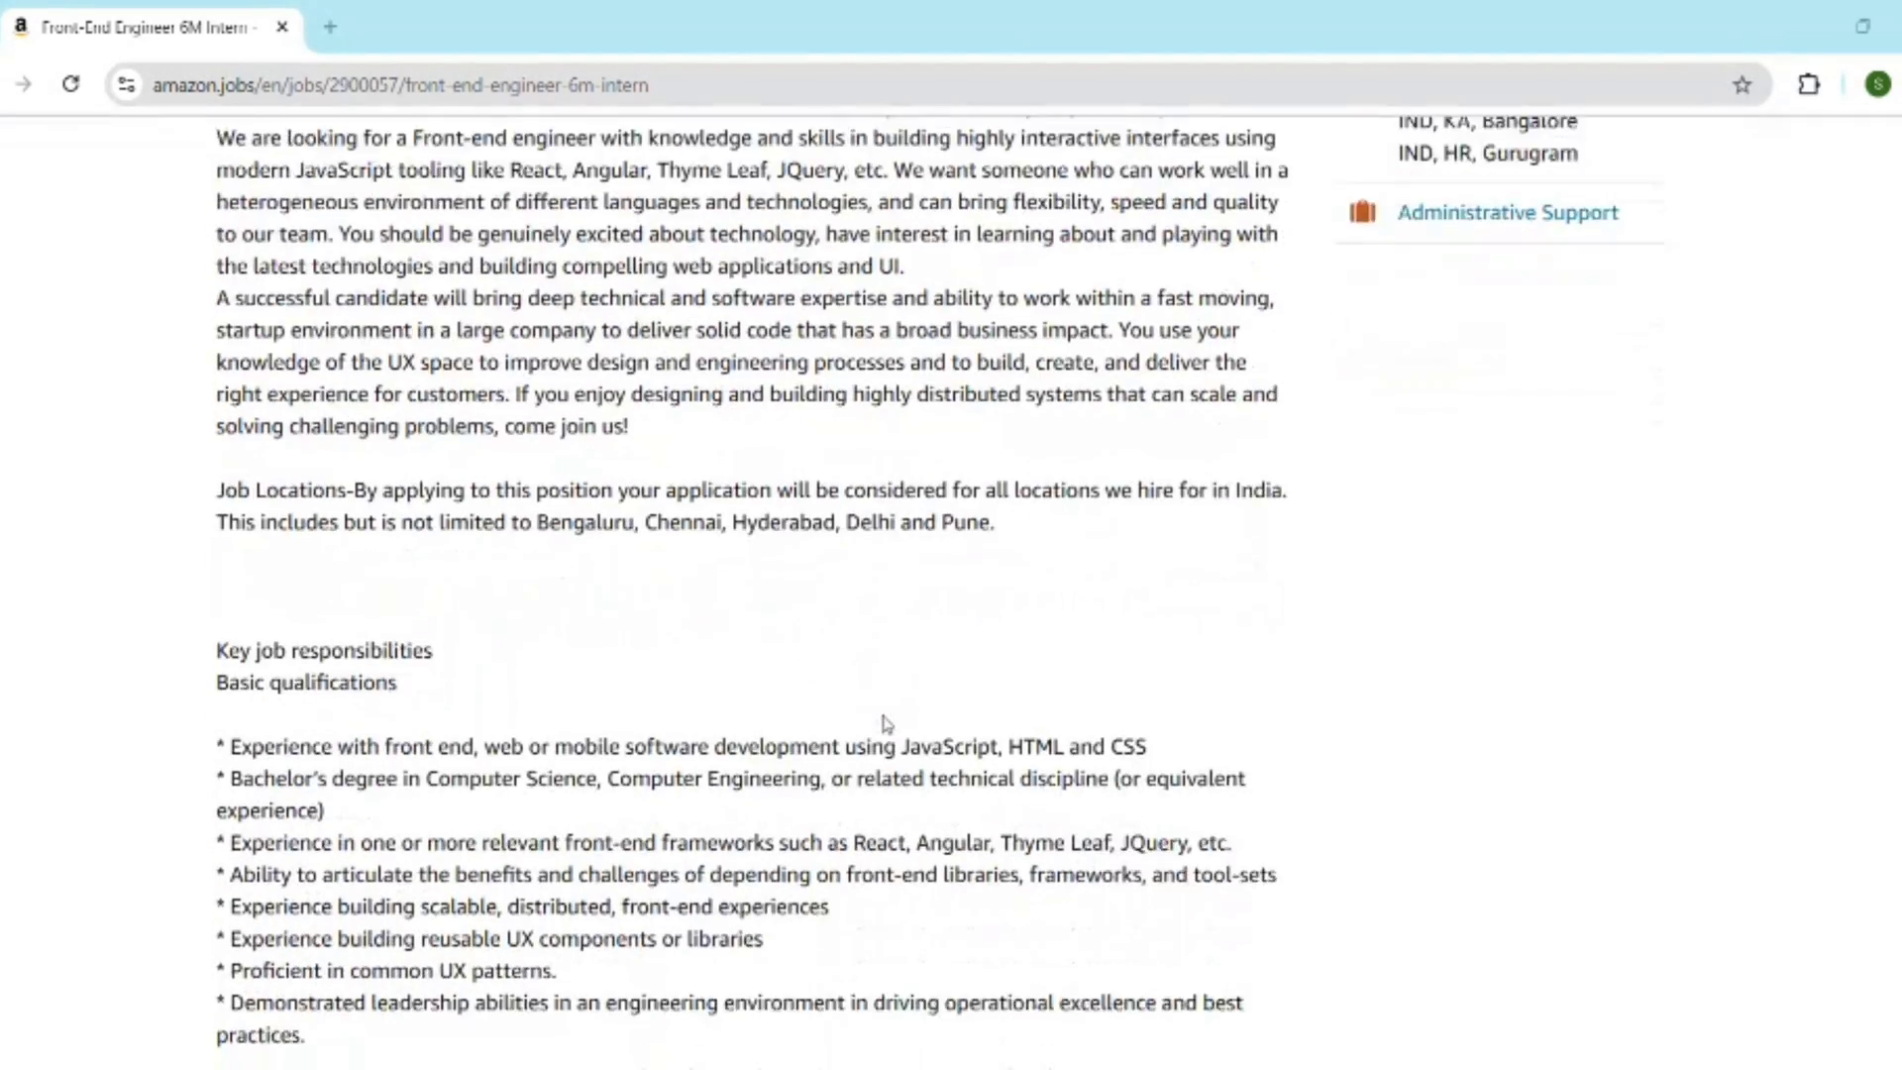
{"action": "scroll", "scroll_direction": "down", "scroll_amount": 3}
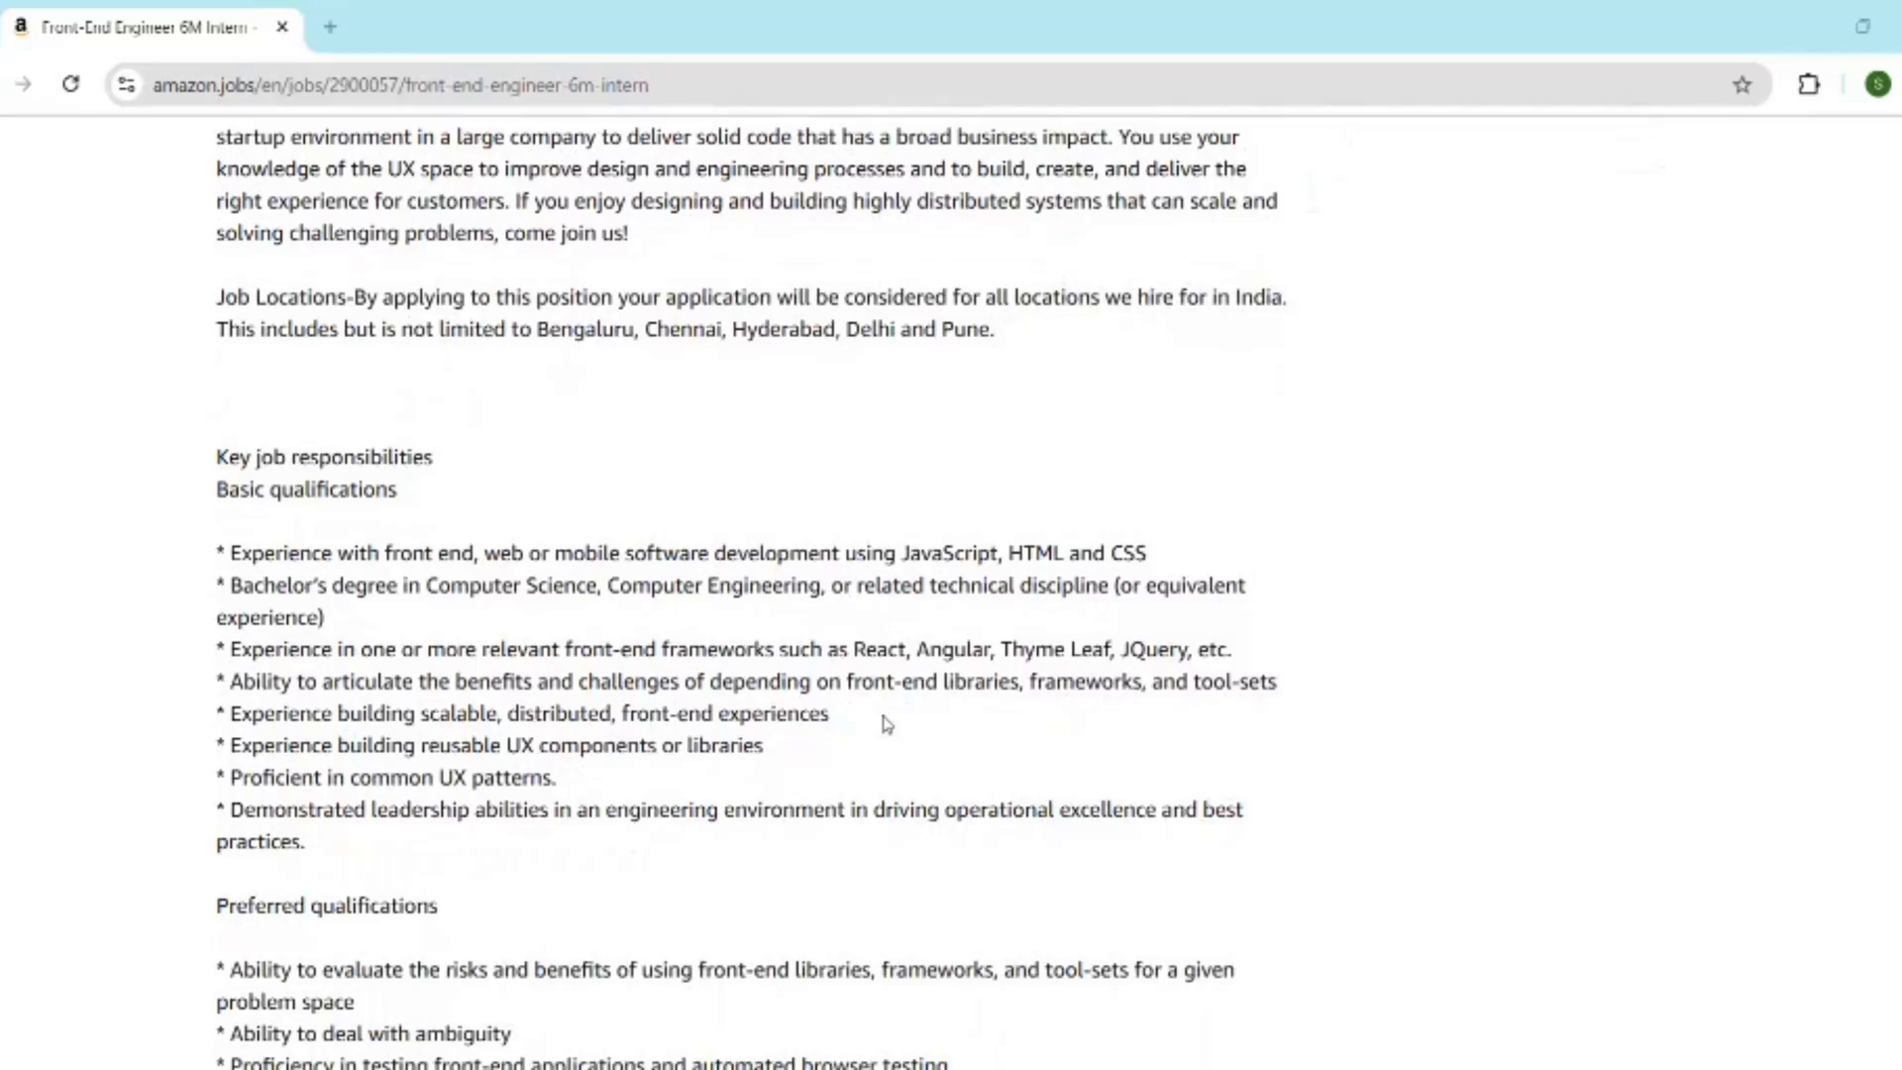
{"action": "scroll", "scroll_direction": "up", "scroll_amount": 3}
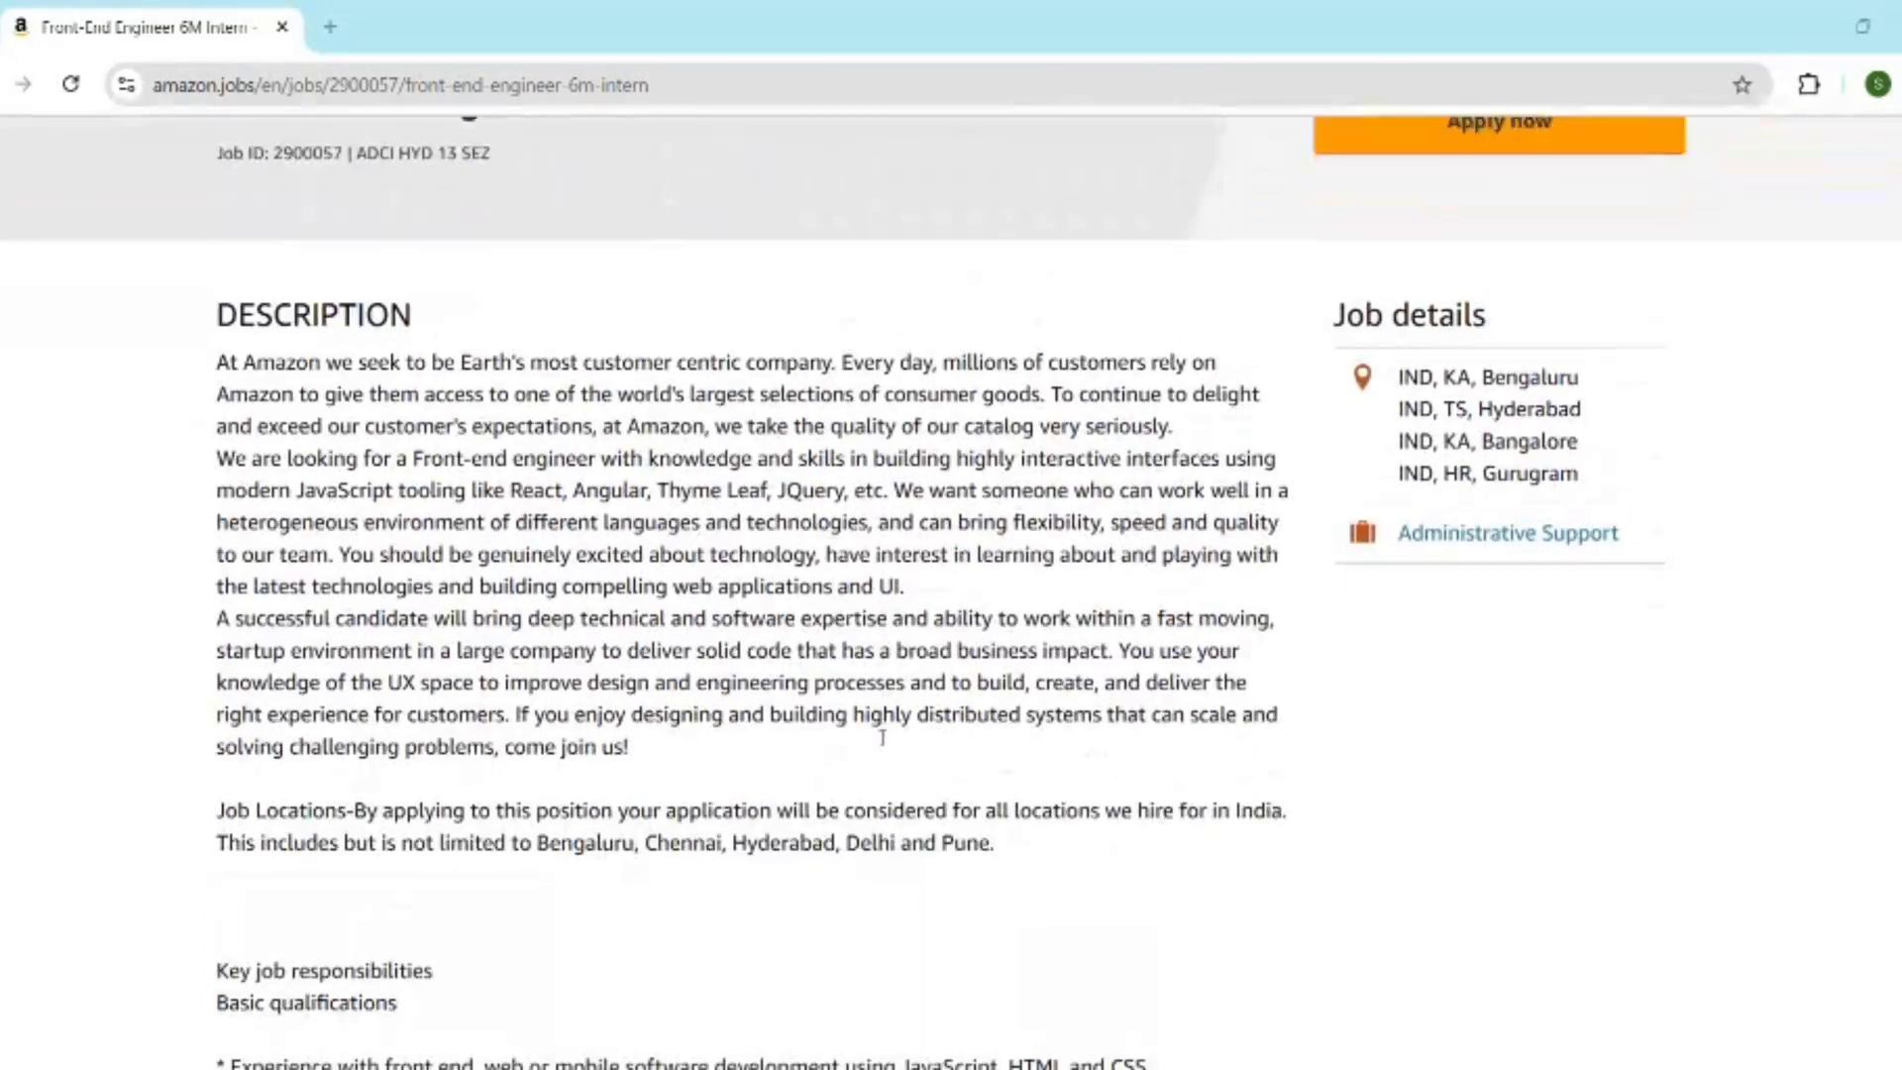
{"action": "scroll", "scroll_direction": "down", "scroll_amount": 3}
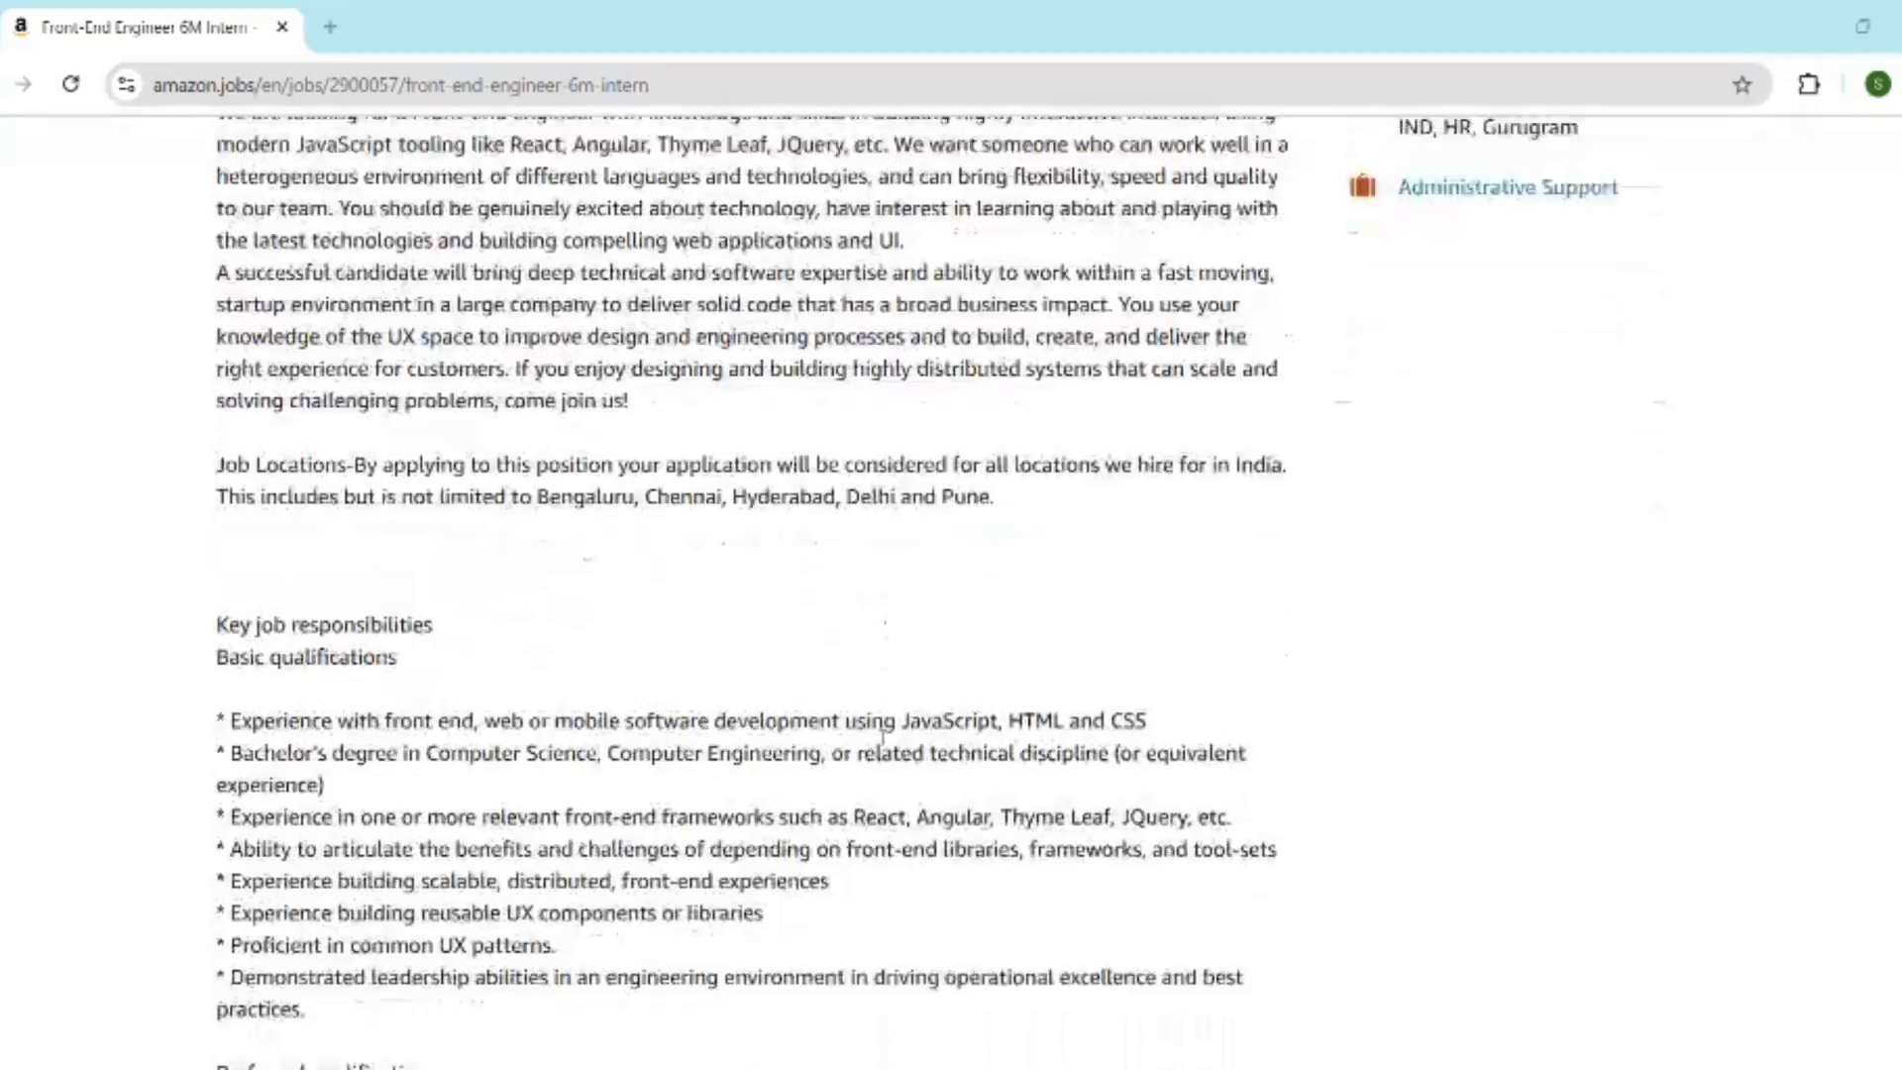
{"action": "scroll", "scroll_direction": "up", "scroll_amount": 3}
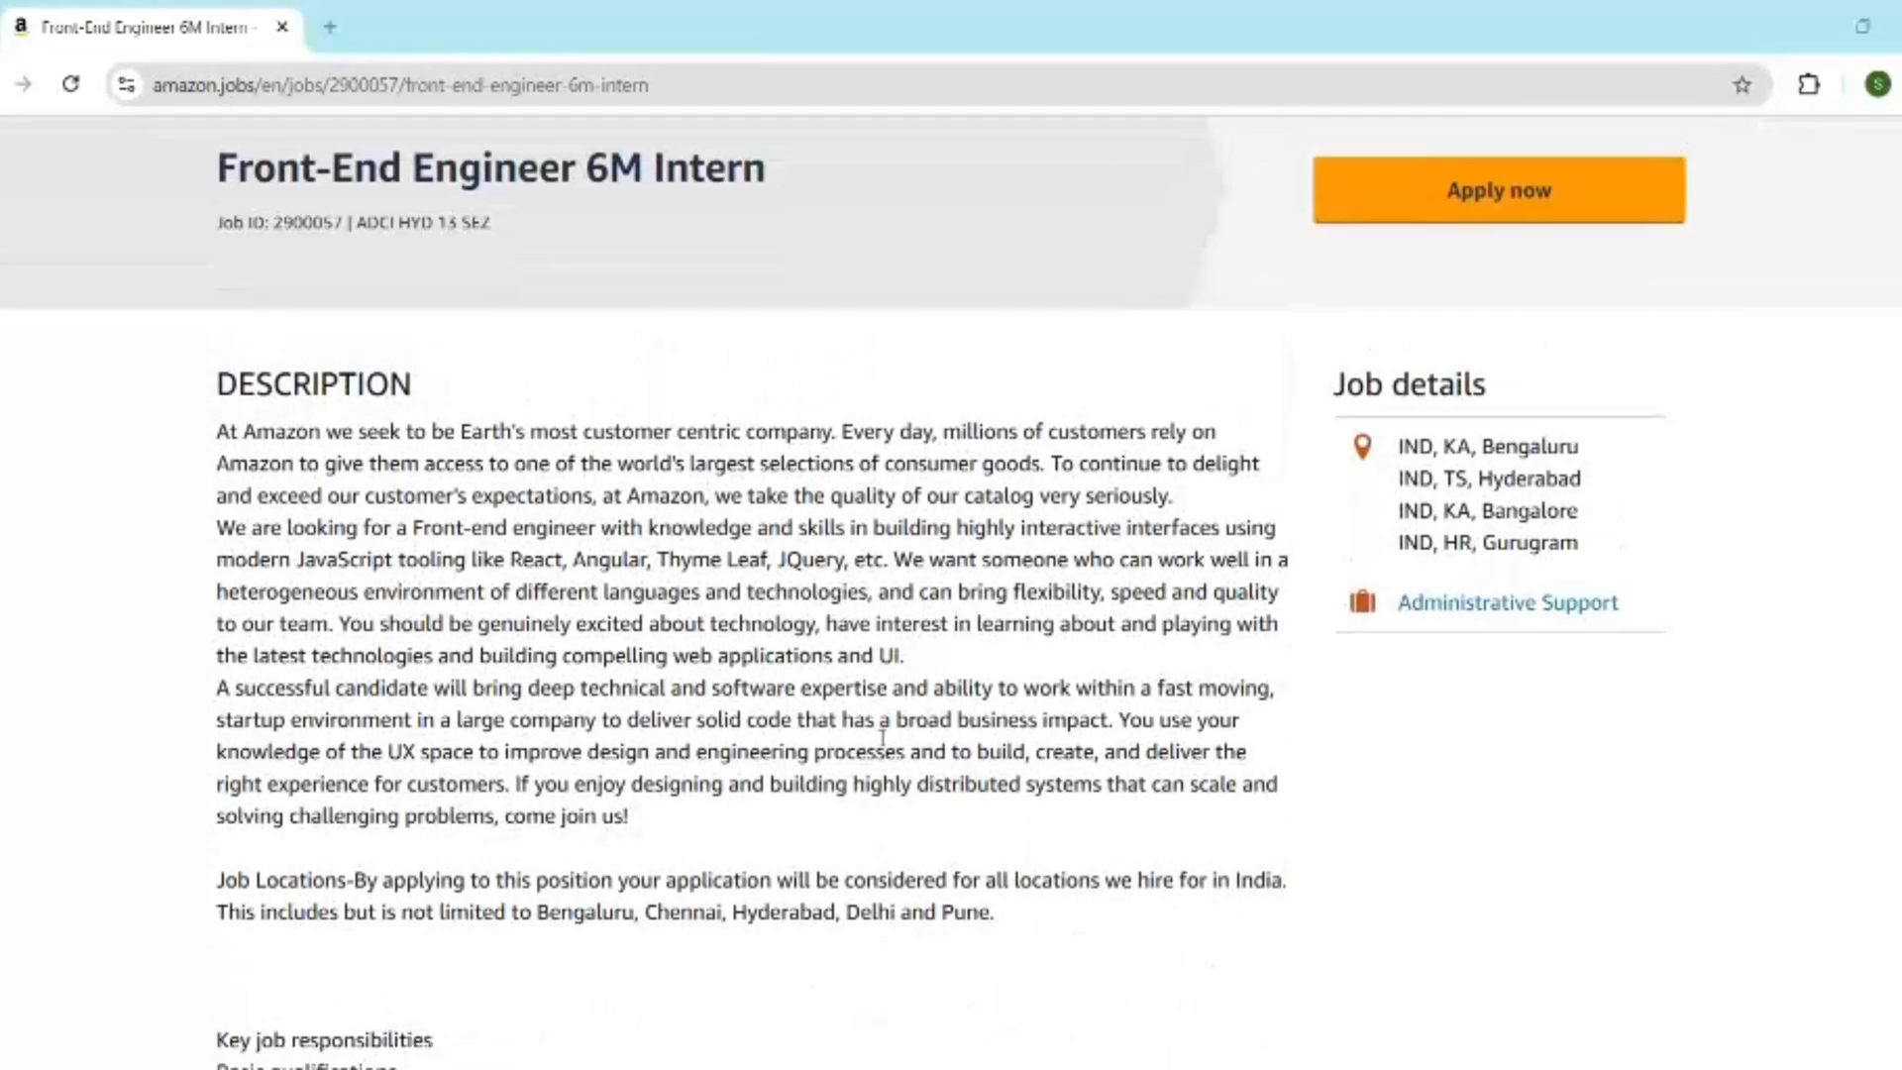
{"action": "scroll", "scroll_direction": "up", "scroll_amount": 3}
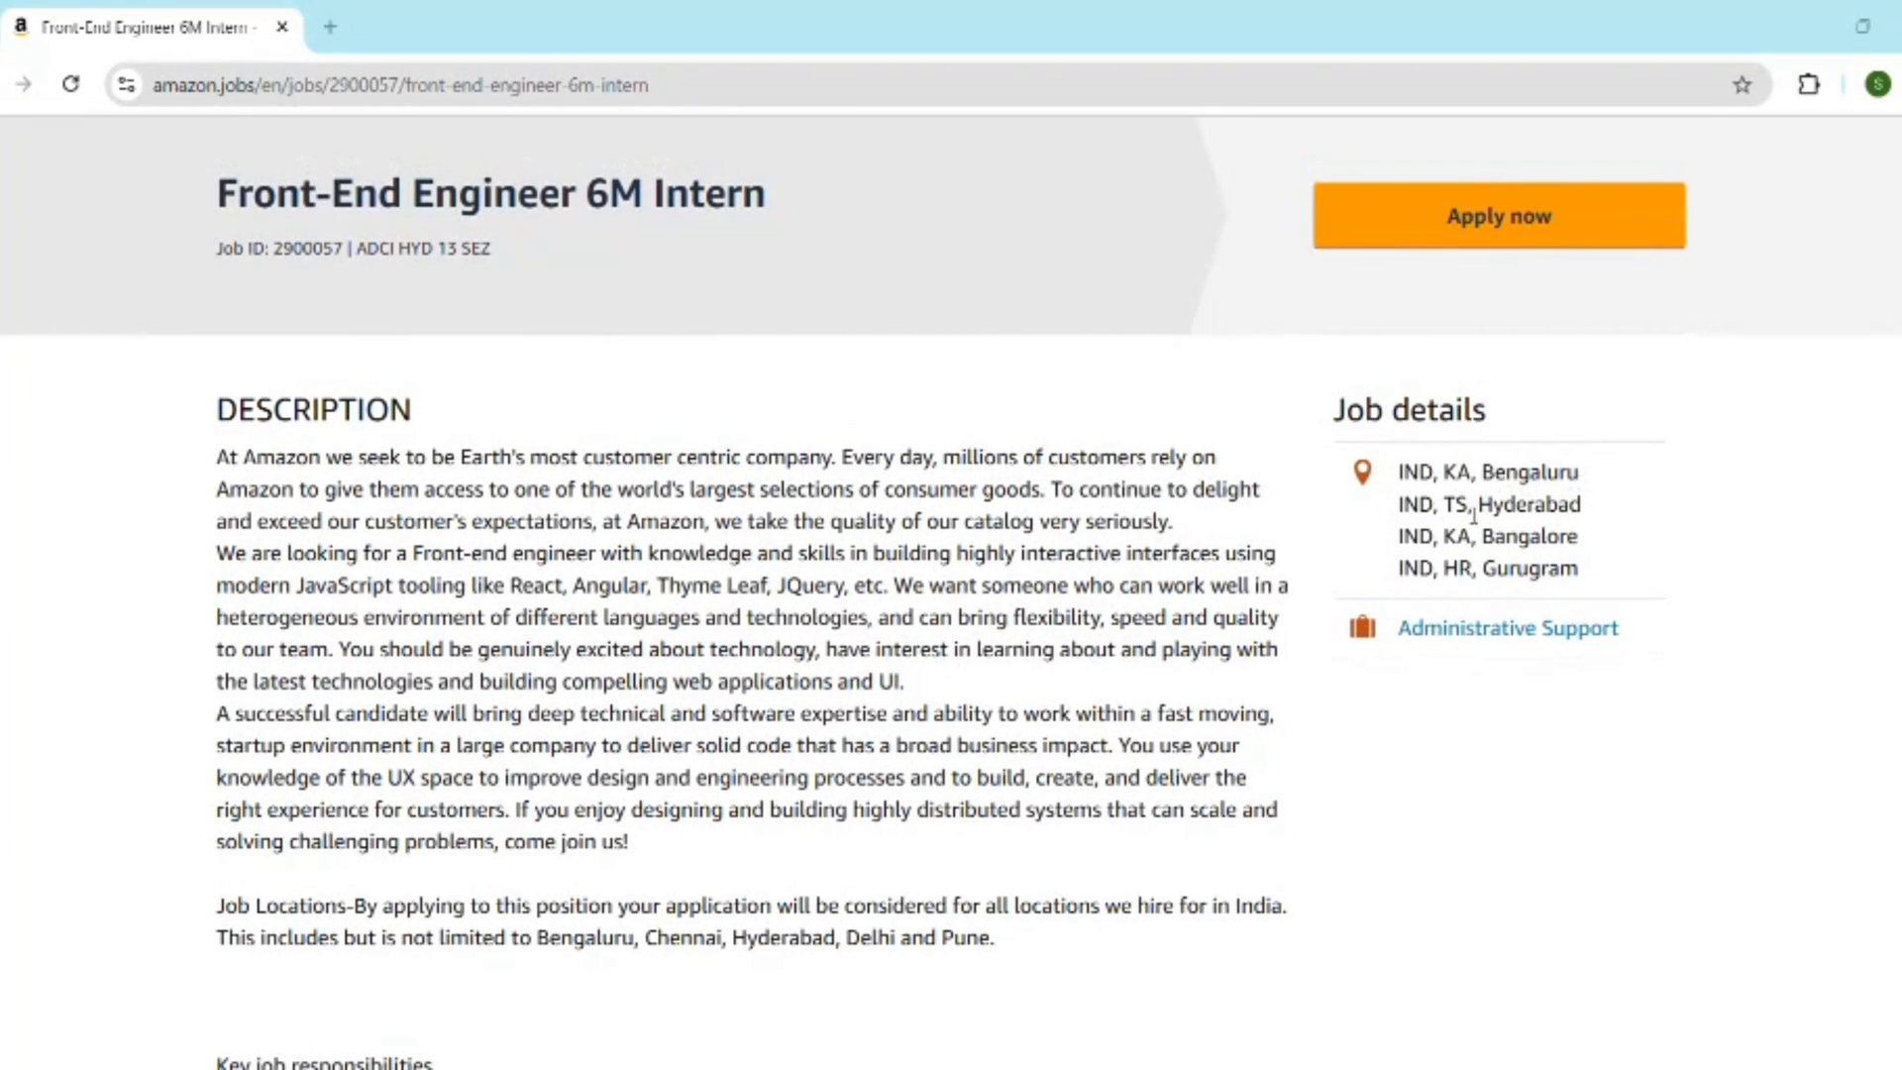
{"action": "scroll", "scroll_direction": "down", "scroll_amount": 3}
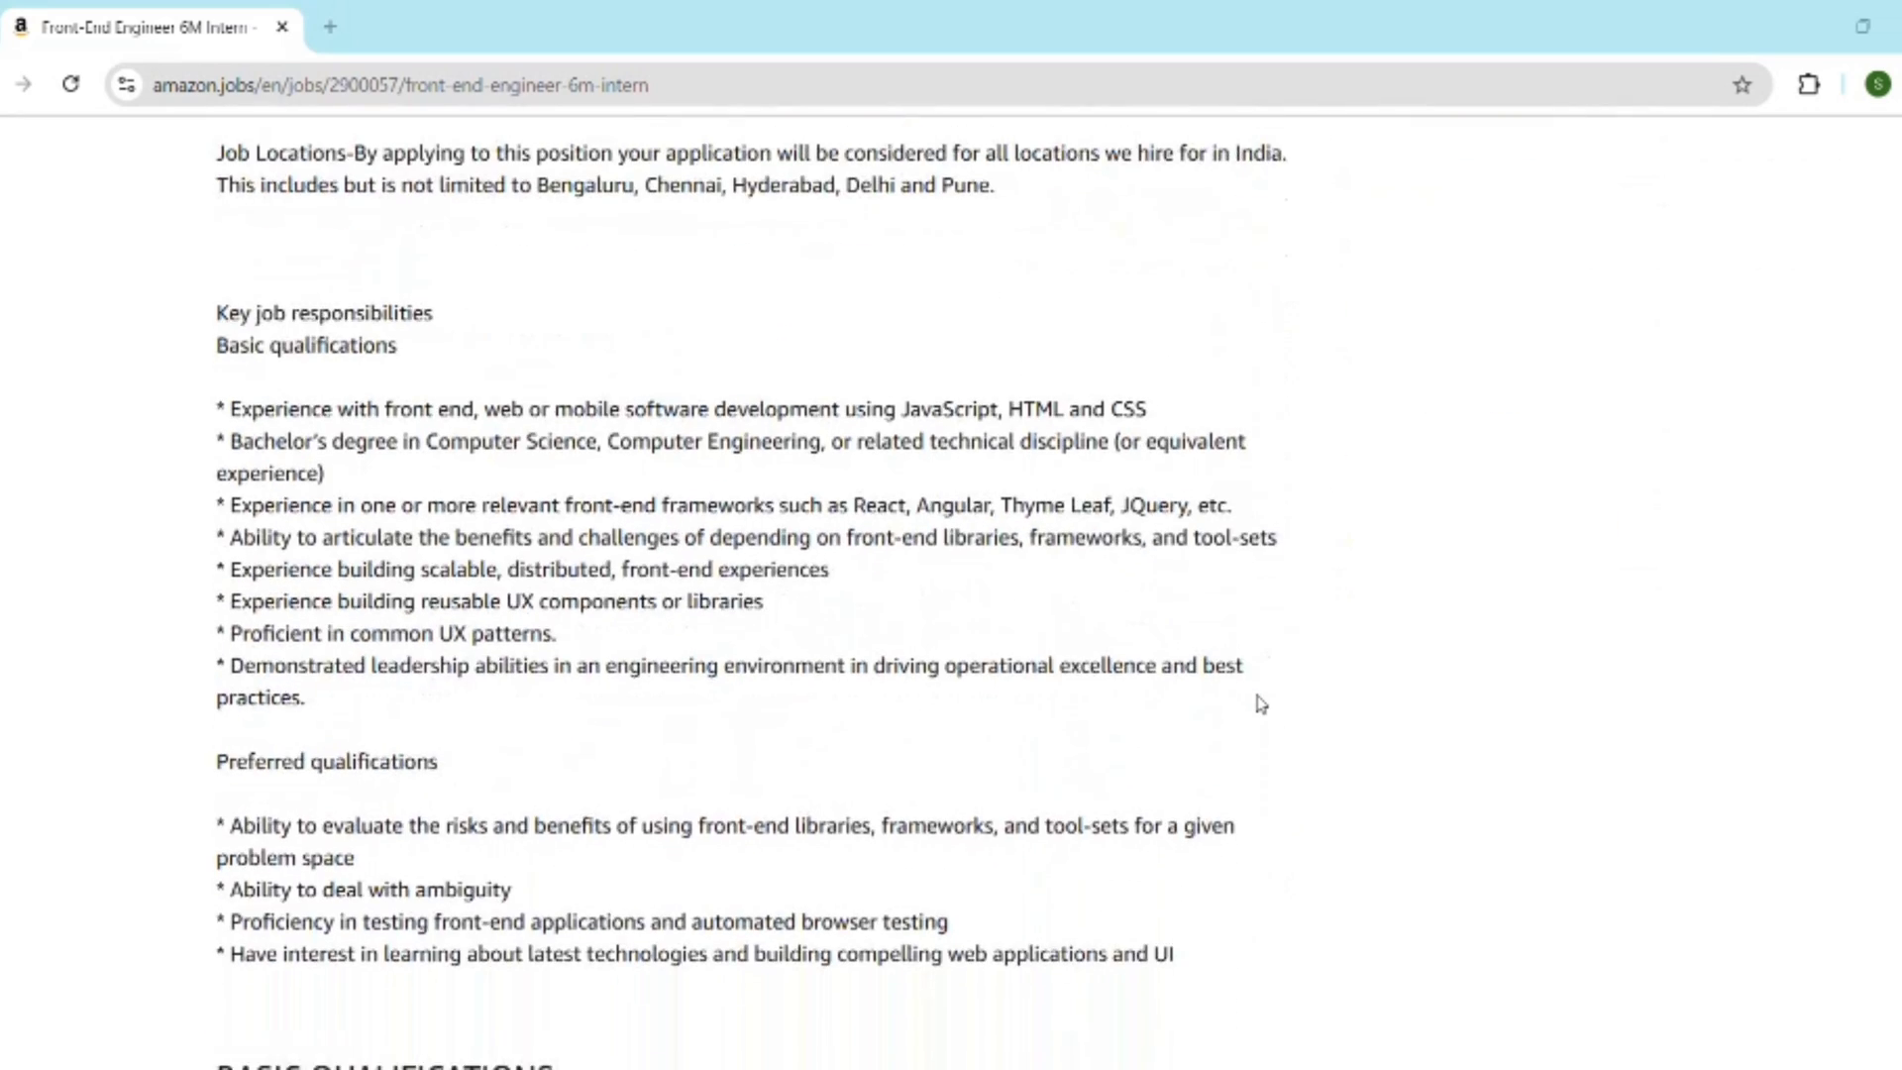
{"action": "scroll", "scroll_direction": "down", "scroll_amount": 3}
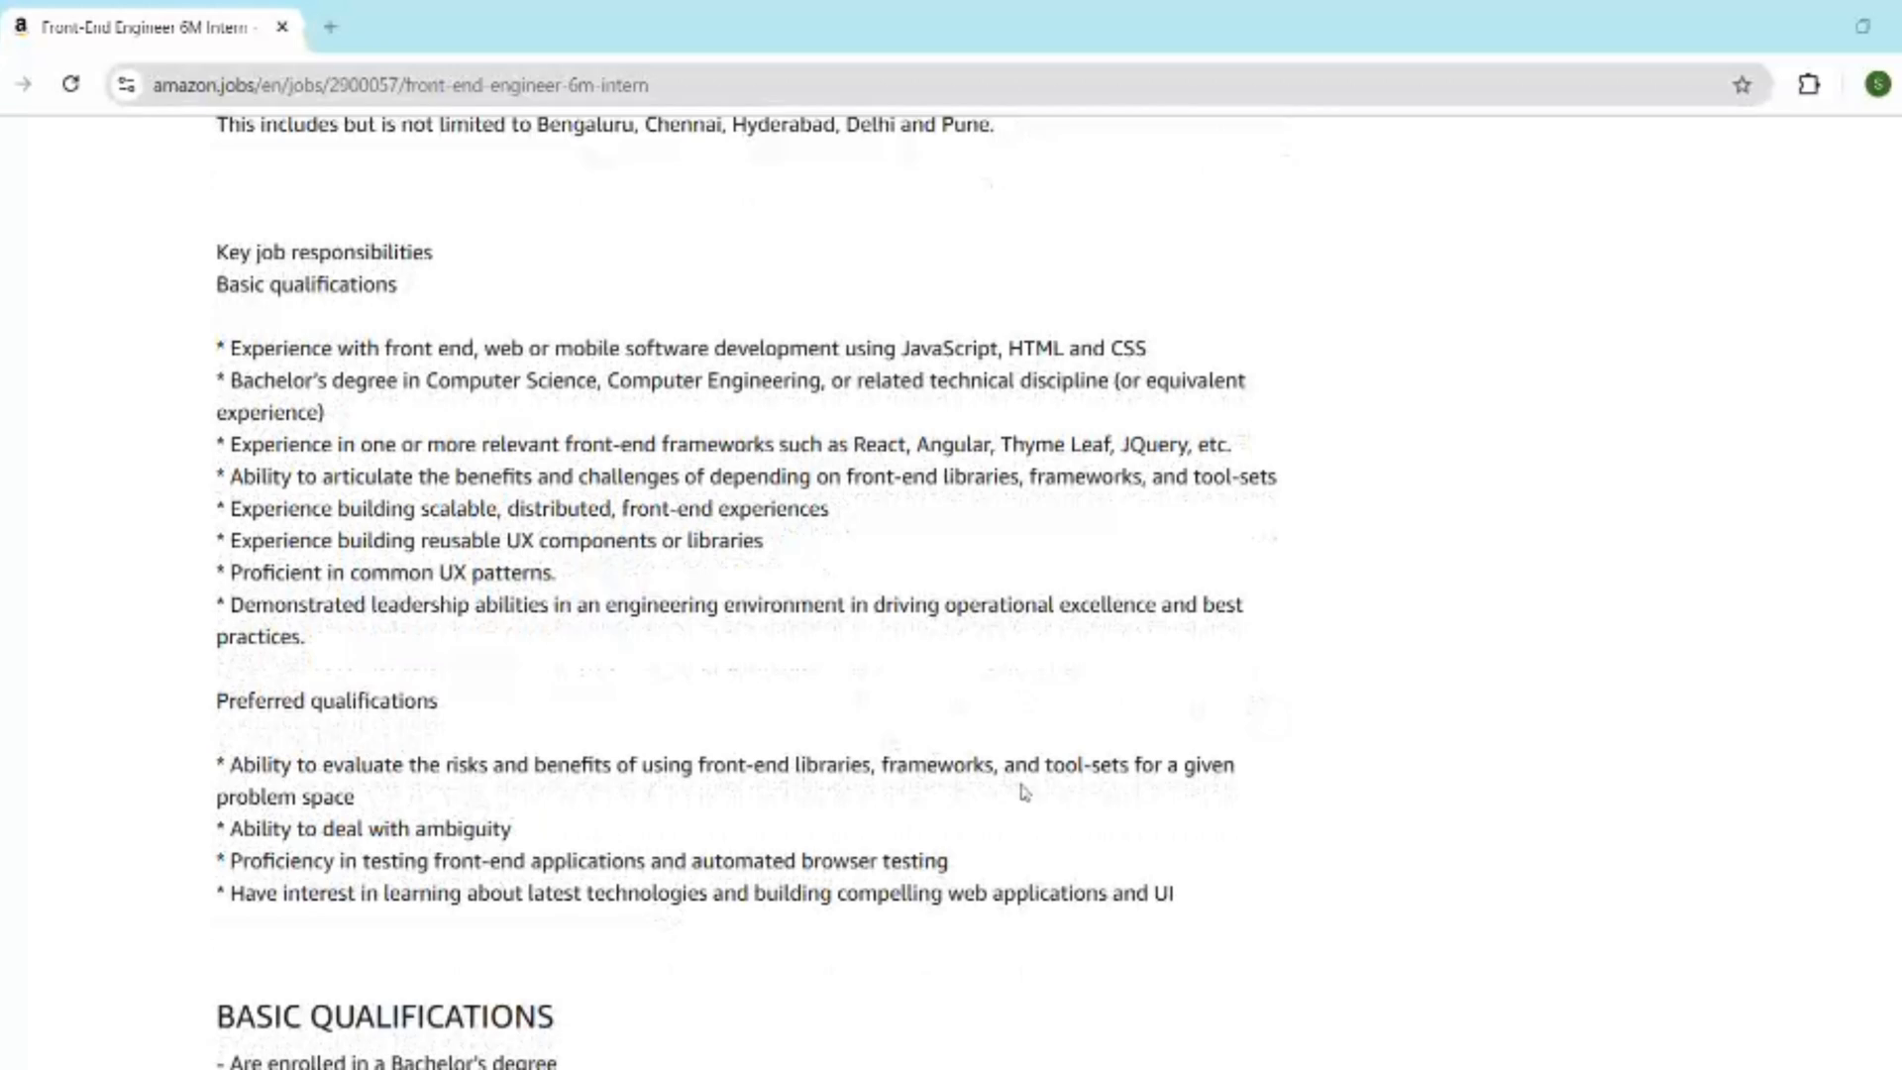
{"action": "mouse_move", "coordinate": [1028, 858]}
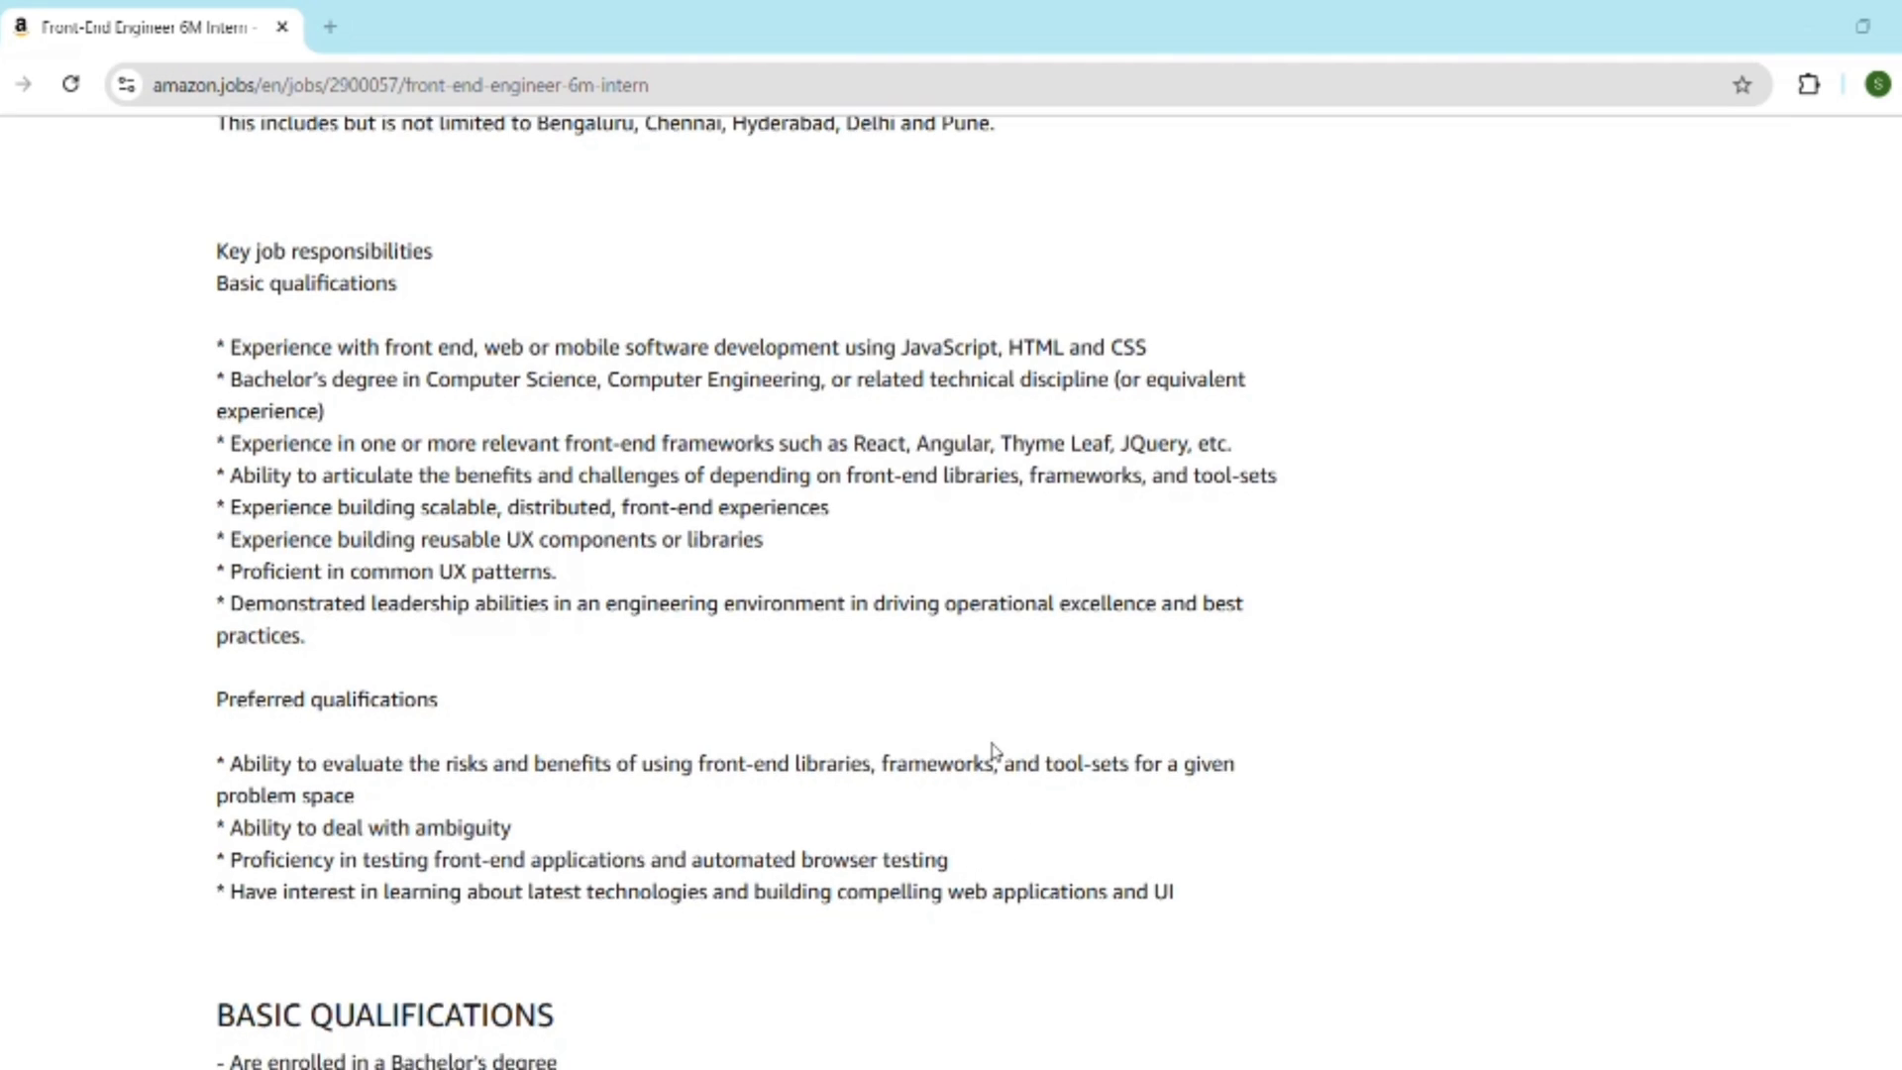
{"action": "scroll", "scroll_direction": "down", "scroll_amount": 3}
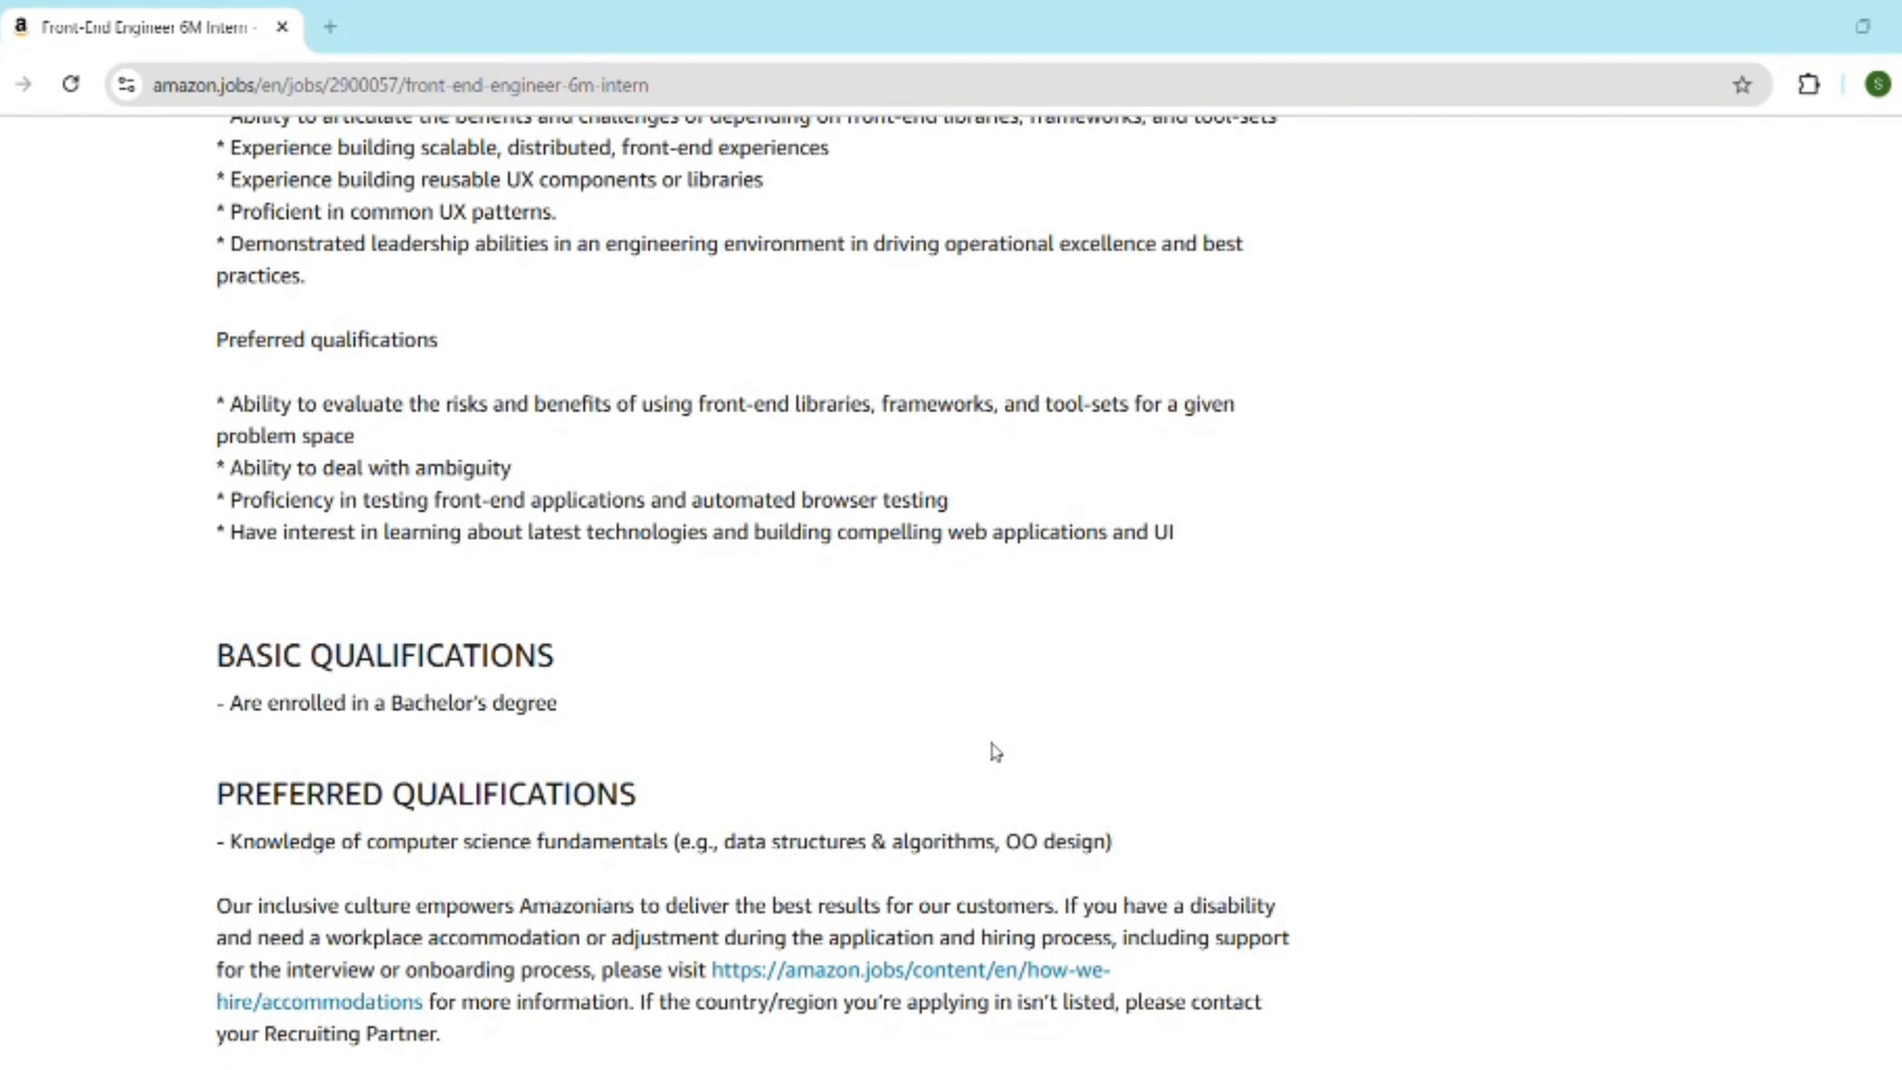
{"action": "scroll", "scroll_direction": "down", "scroll_amount": 3}
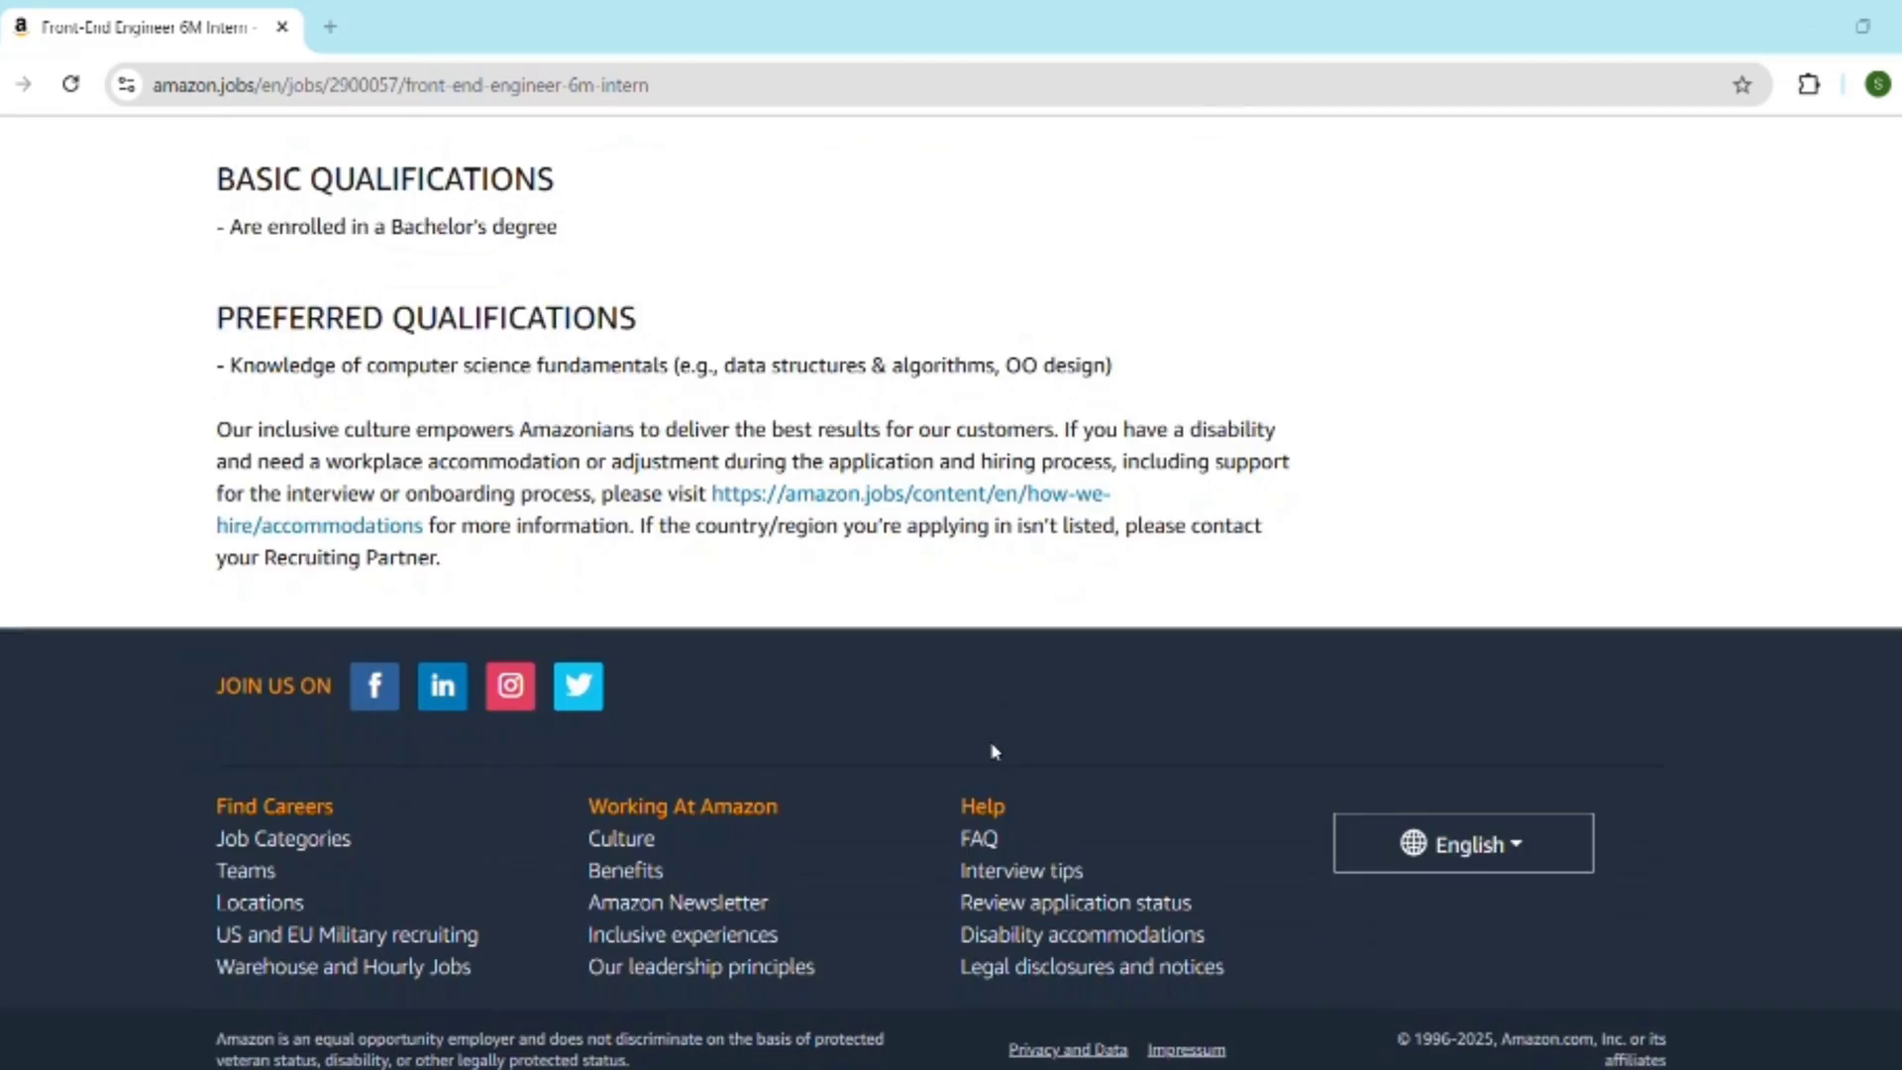
{"action": "scroll", "scroll_direction": "up", "scroll_amount": 3}
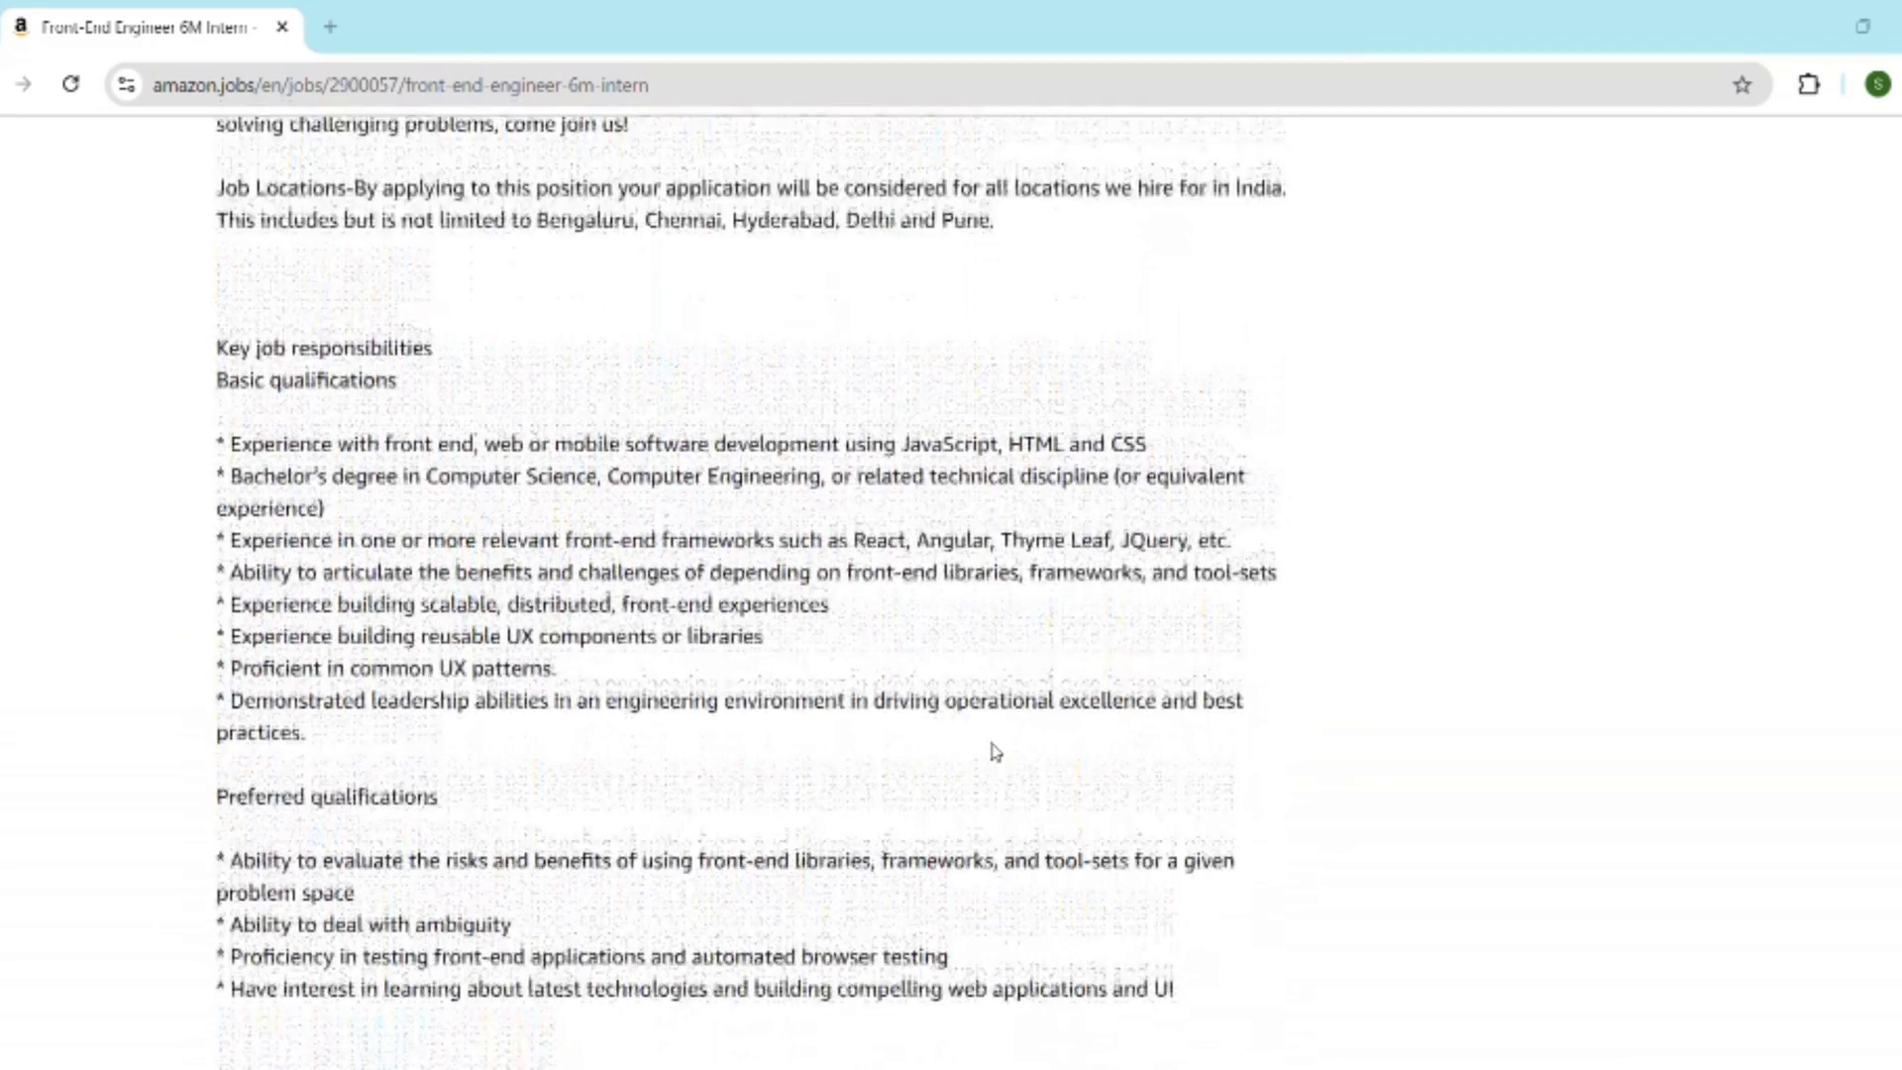
{"action": "scroll", "scroll_direction": "up", "scroll_amount": 3}
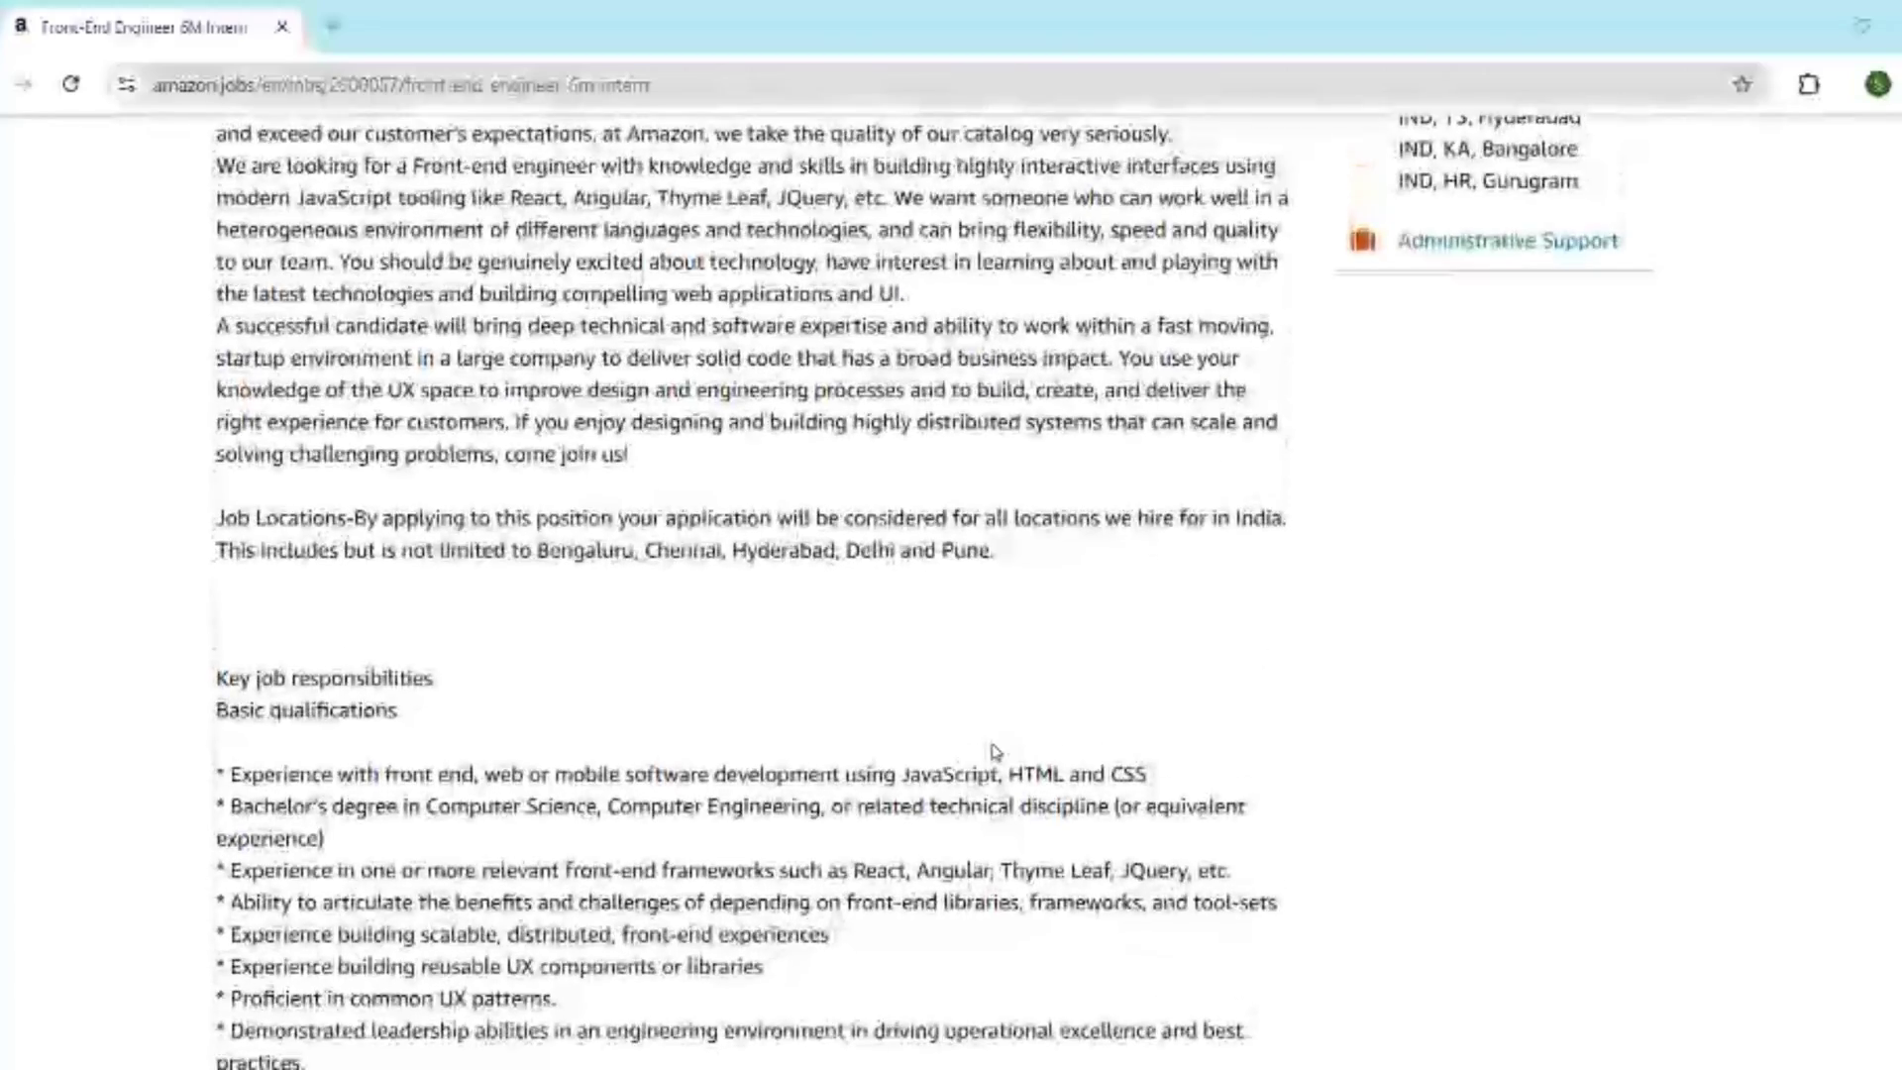
{"action": "scroll", "scroll_direction": "down", "scroll_amount": 3}
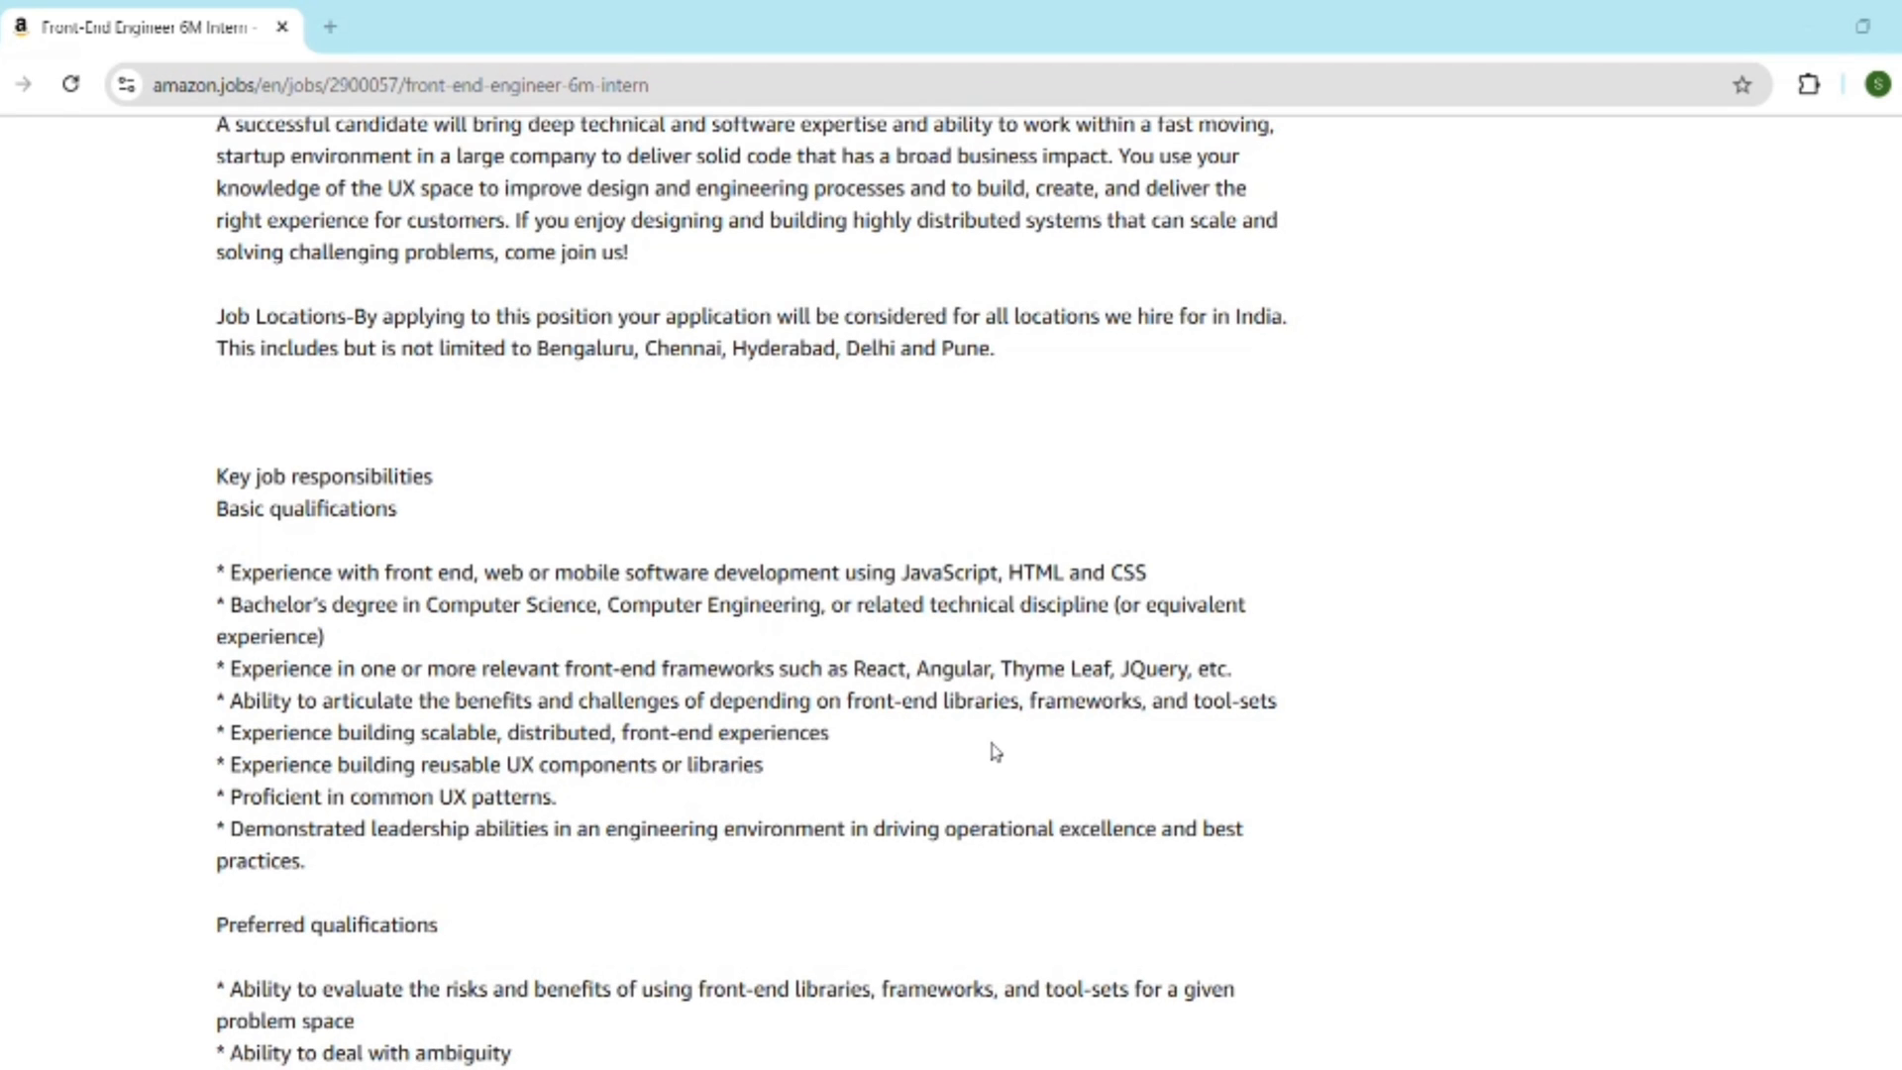
{"action": "scroll", "scroll_direction": "down", "scroll_amount": 3}
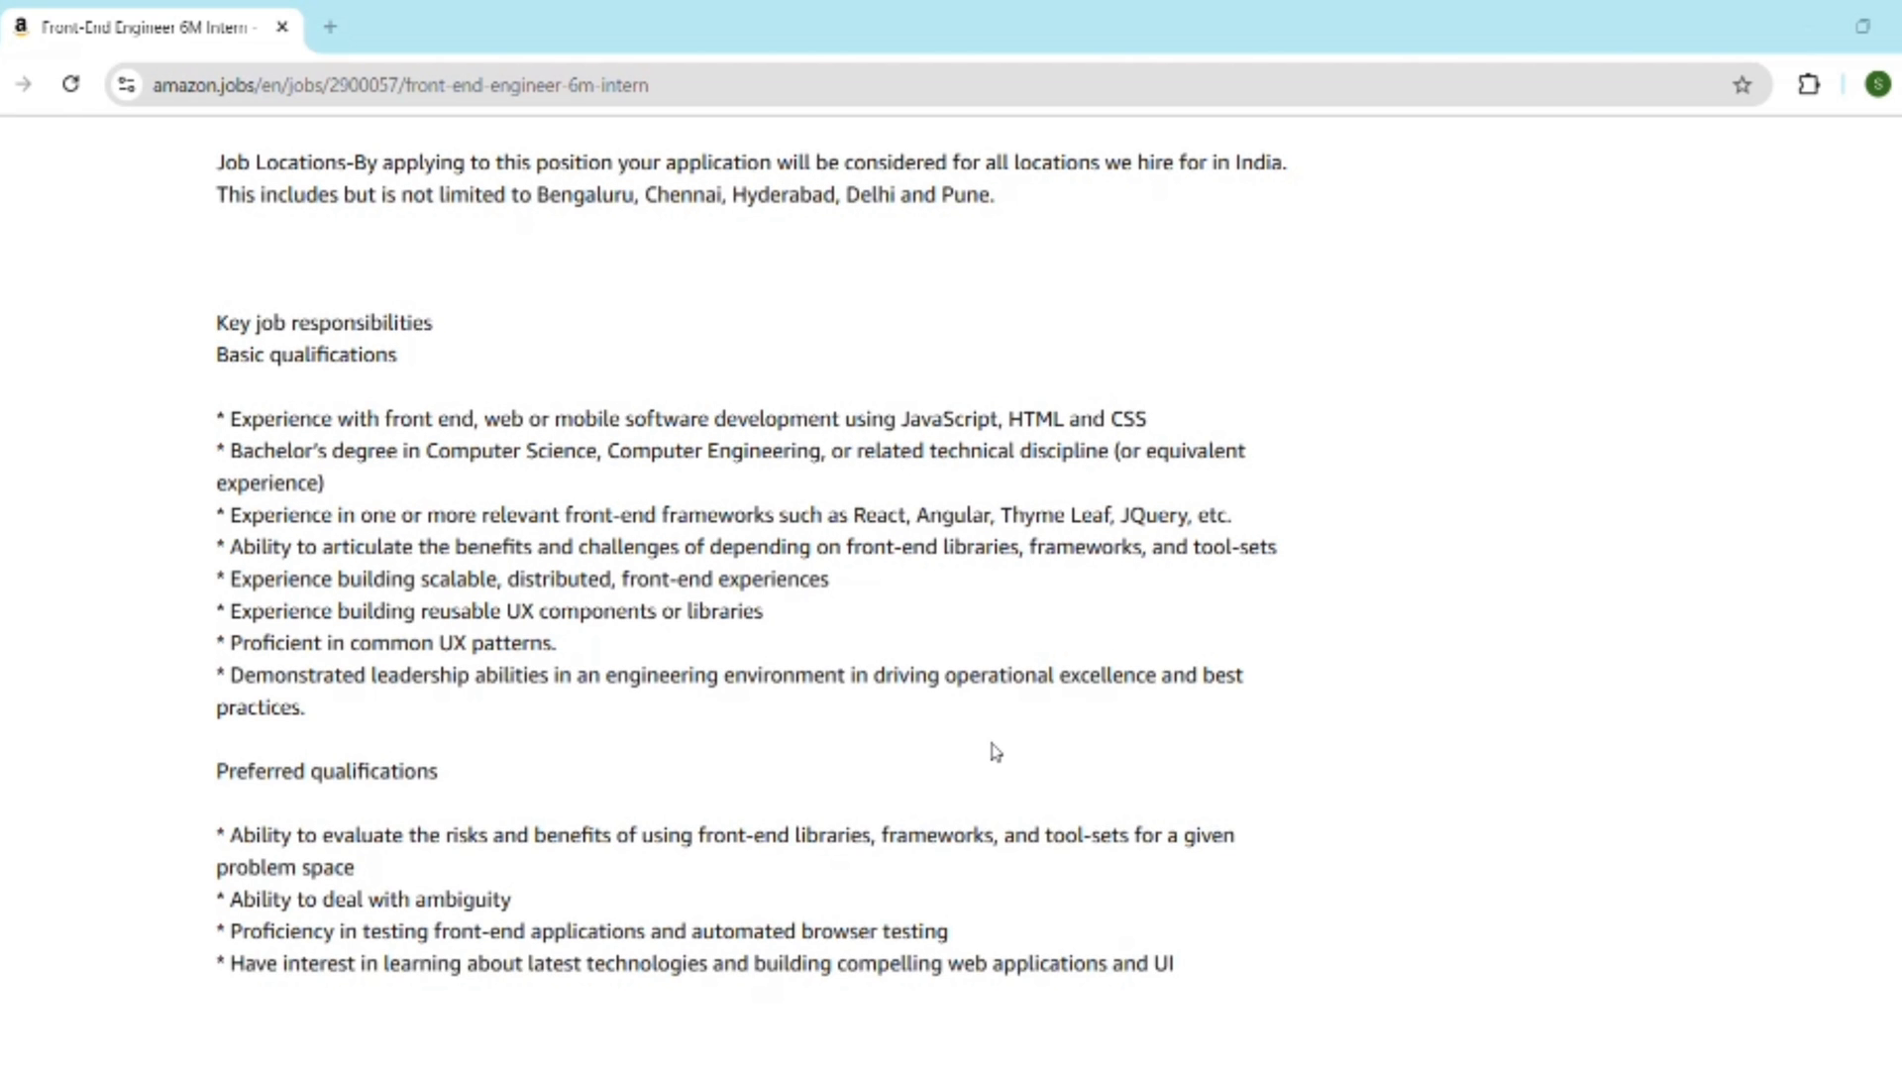
{"action": "scroll", "scroll_direction": "down", "scroll_amount": 3}
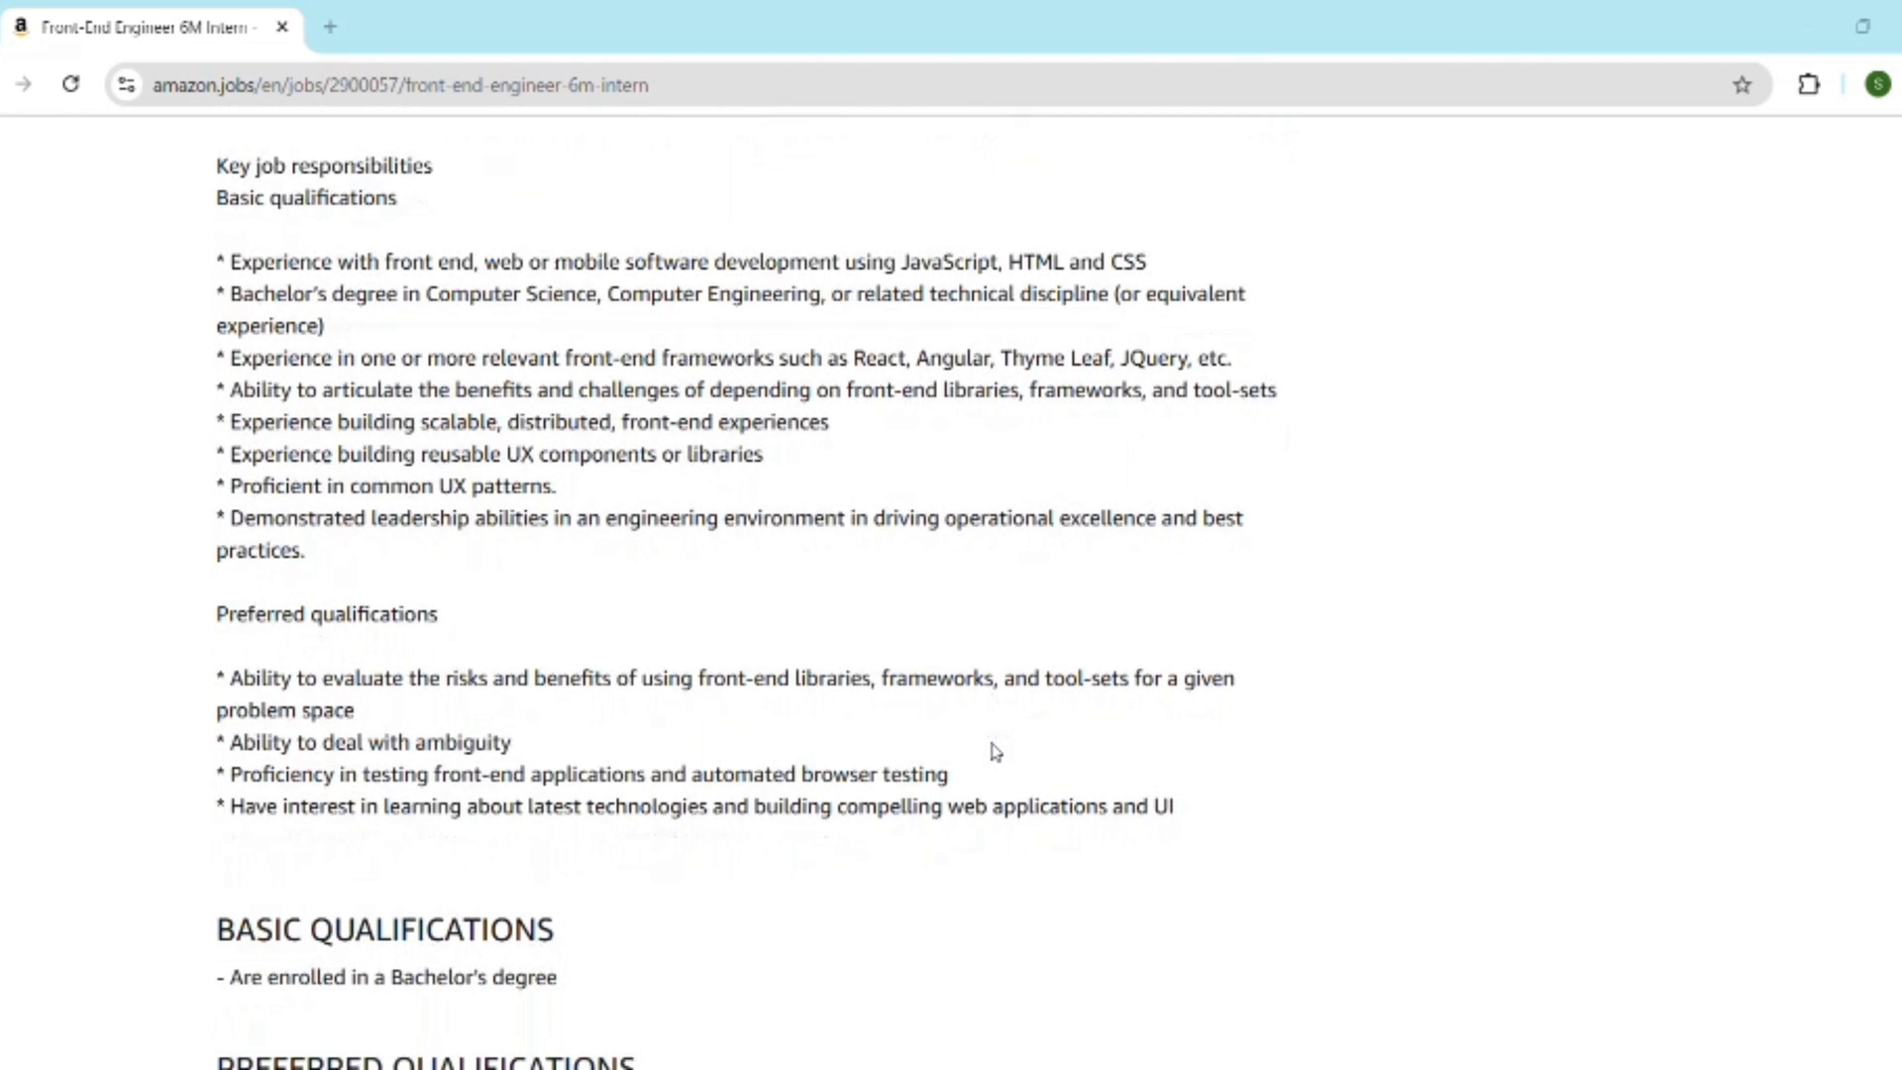
{"action": "scroll", "scroll_direction": "down", "scroll_amount": 3}
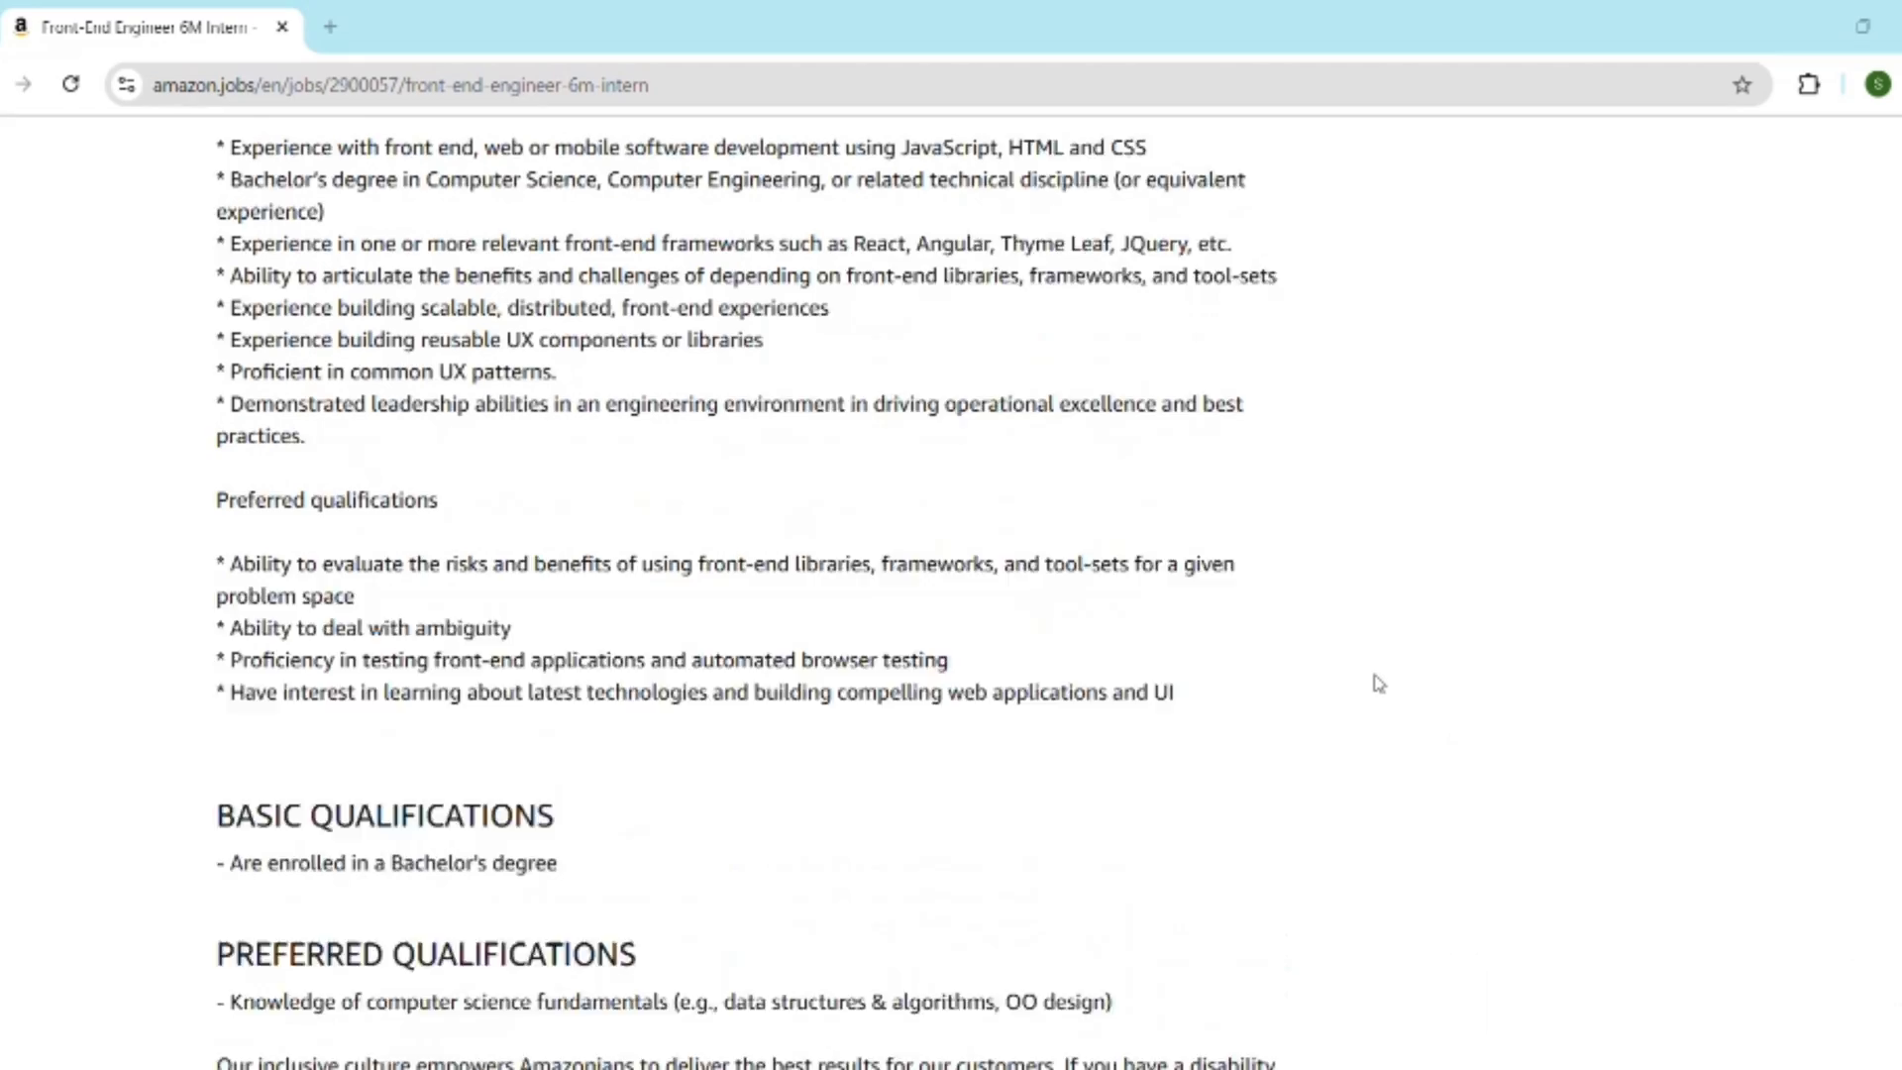
{"action": "scroll", "scroll_direction": "up", "scroll_amount": 3}
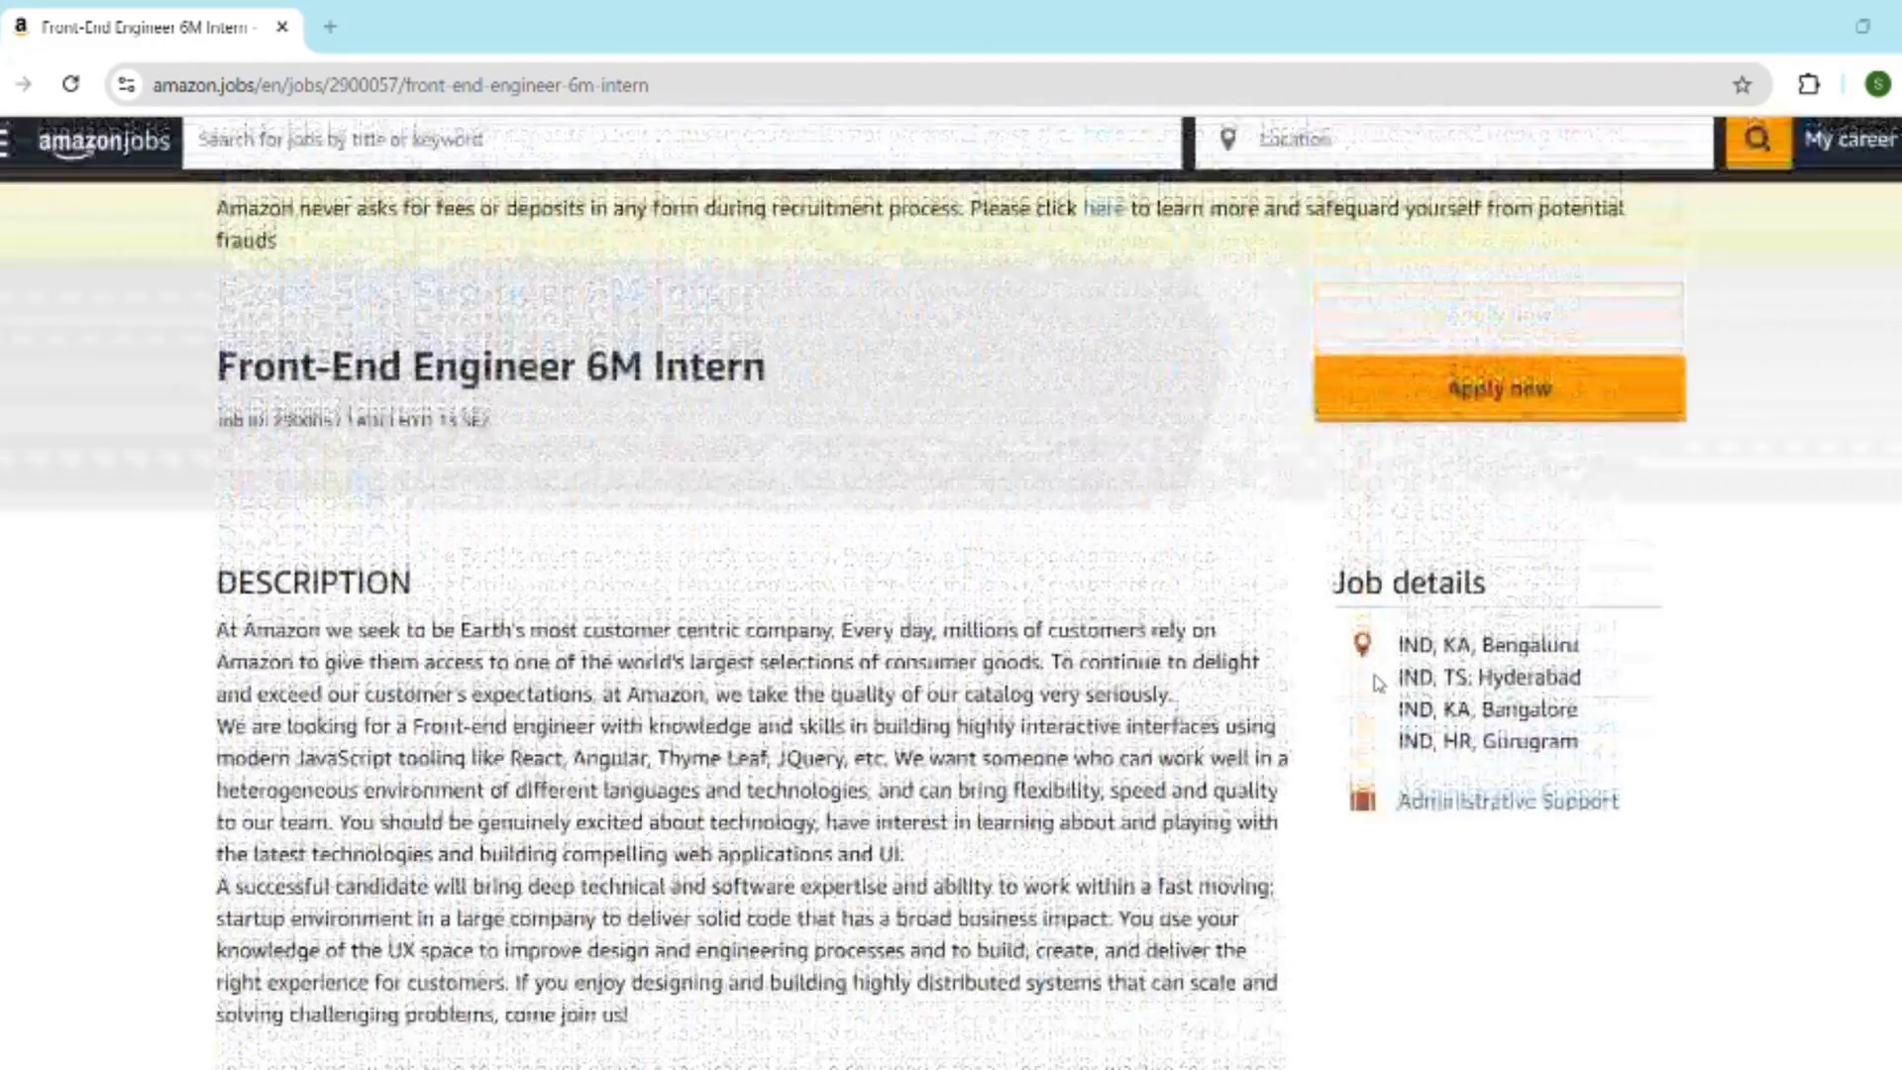